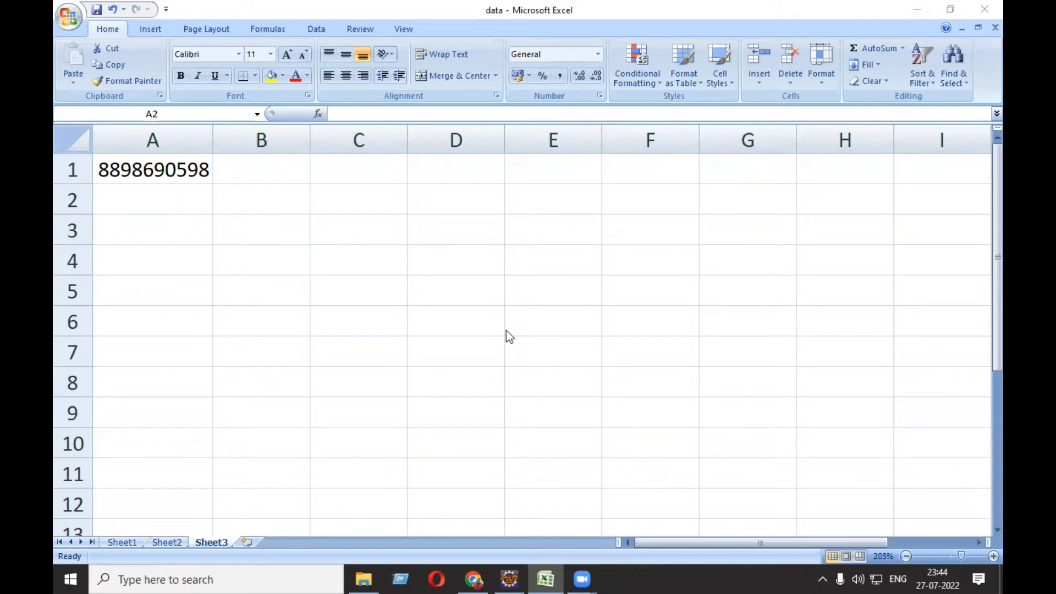
Inspect cell A1 in Excel, then create class ReadNumber in the day1 package.
click(152, 199)
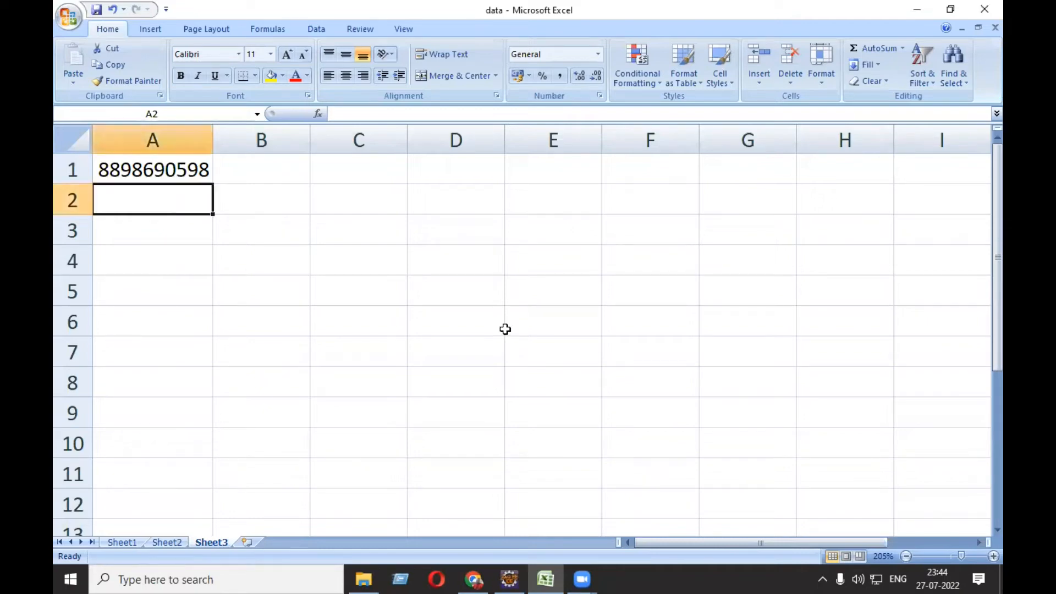
click(153, 169)
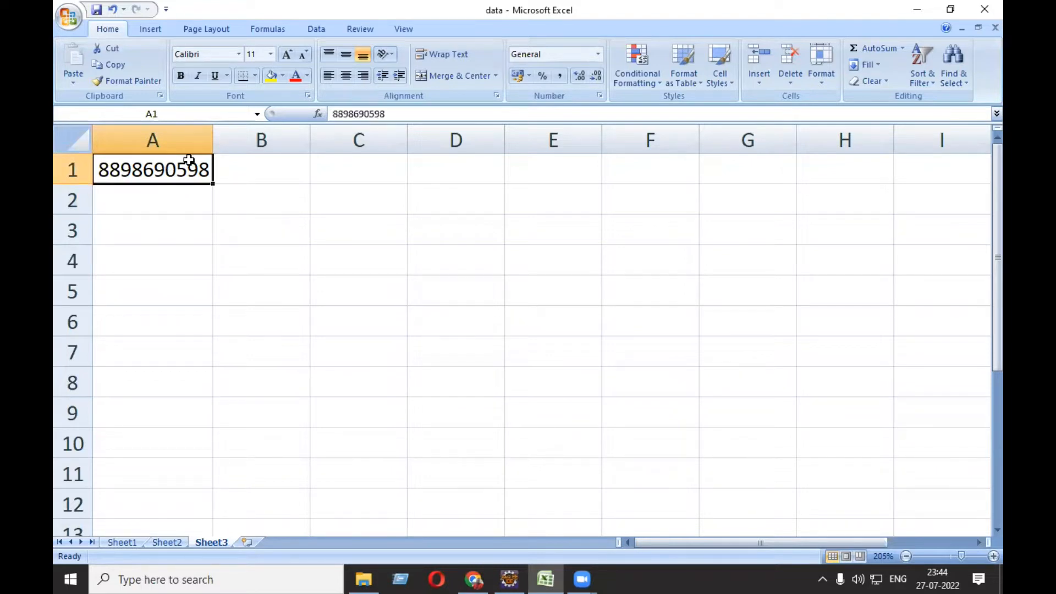
mouse_move(510, 579)
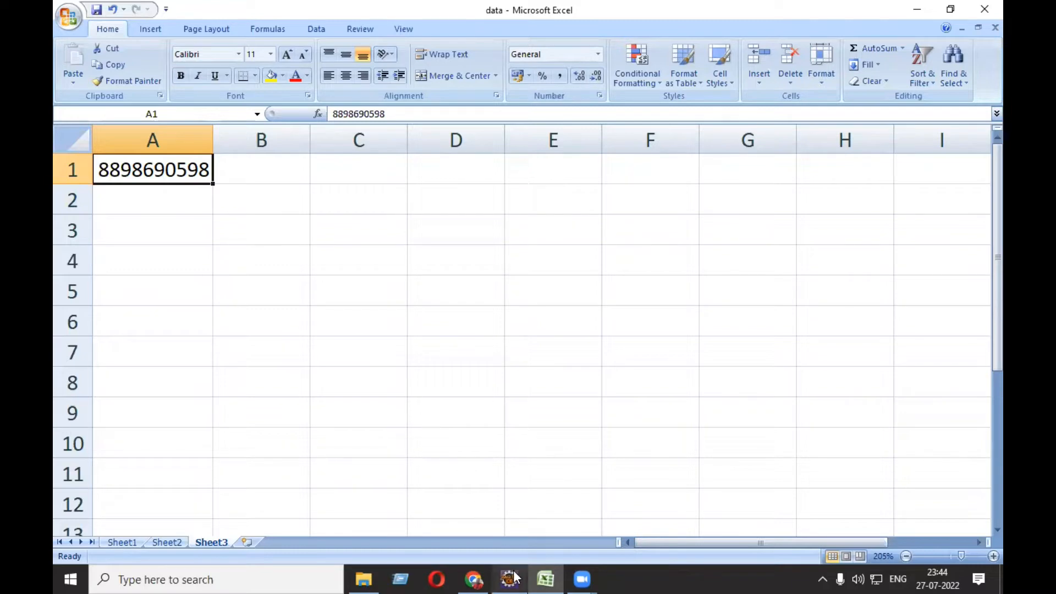
mouse_move(508, 578)
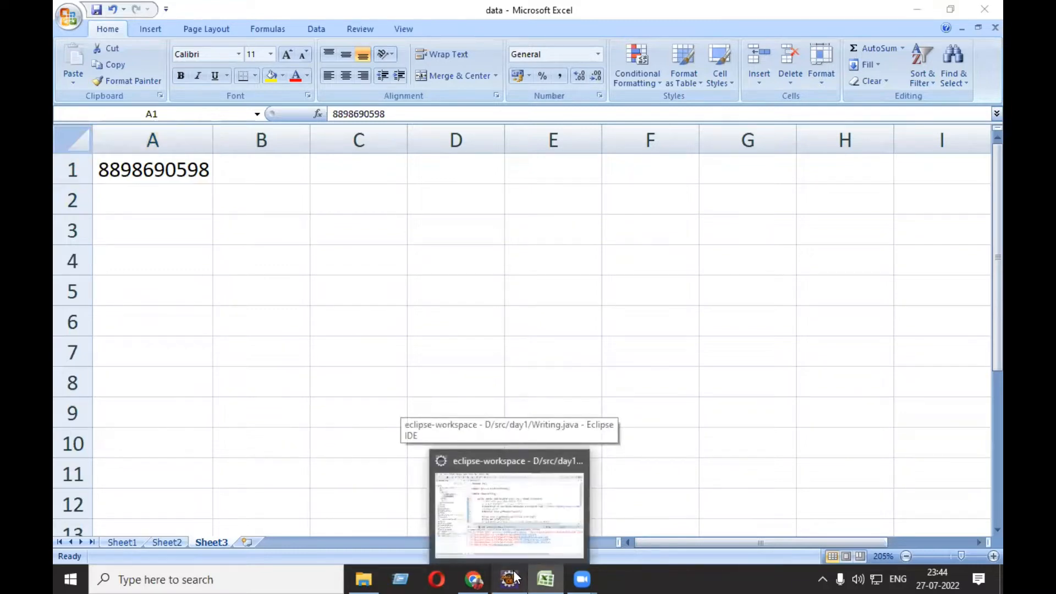
click(508, 512)
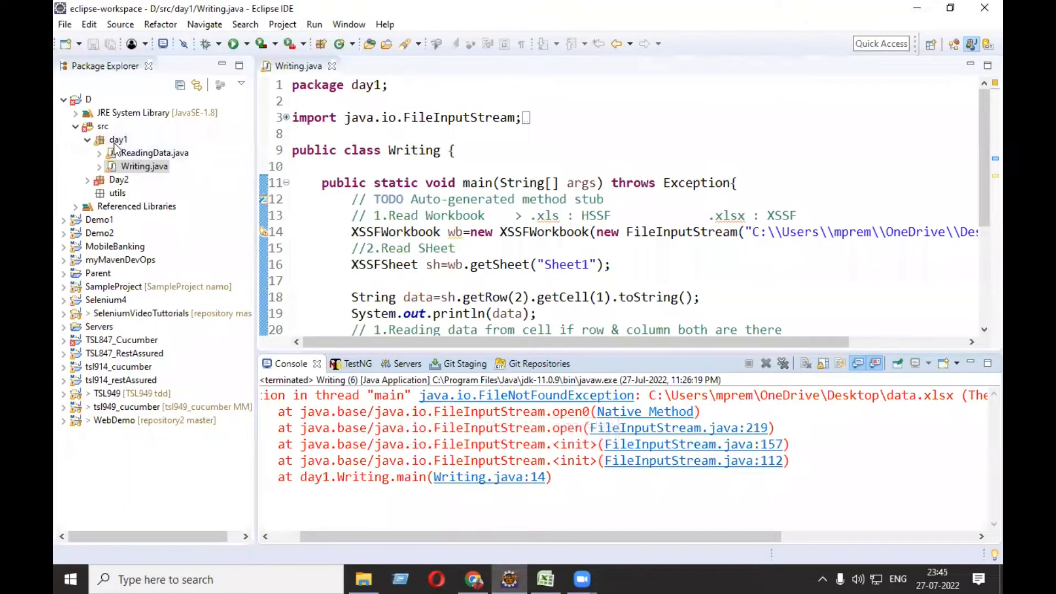
right_click(117, 139)
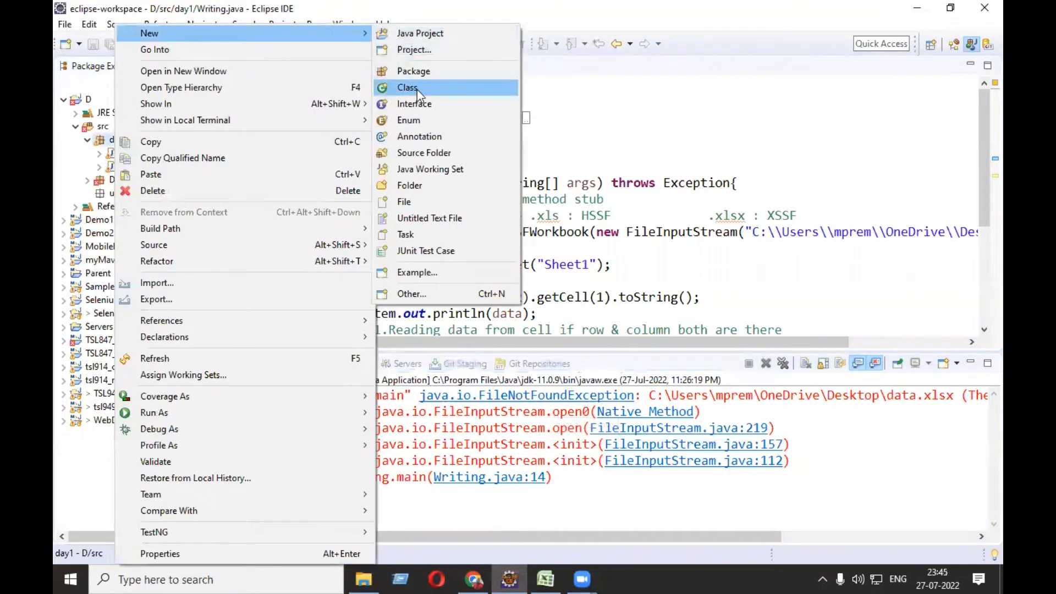
click(407, 87)
text(Read)
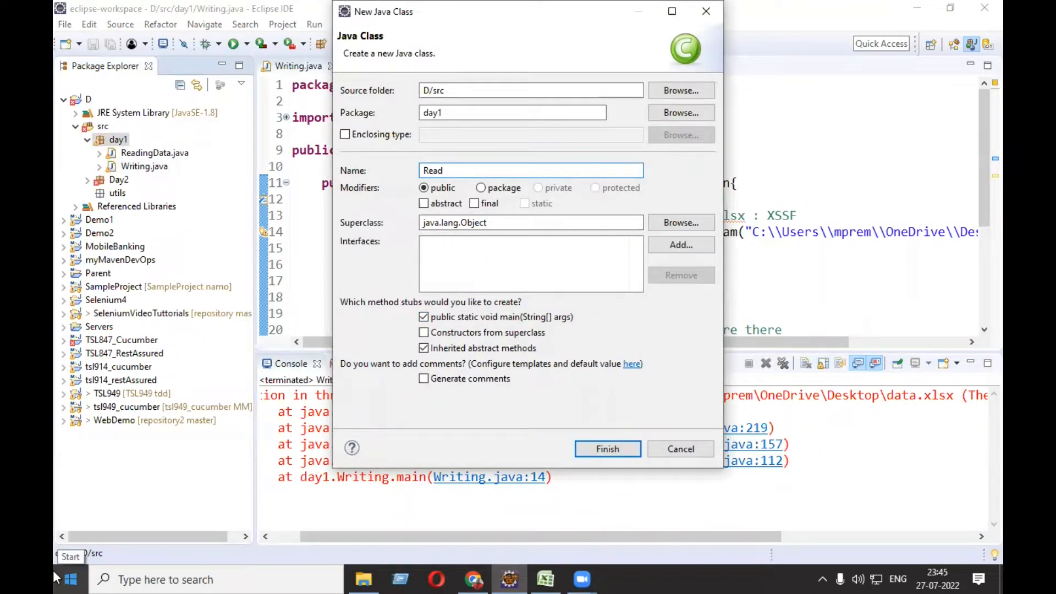
text(Number)
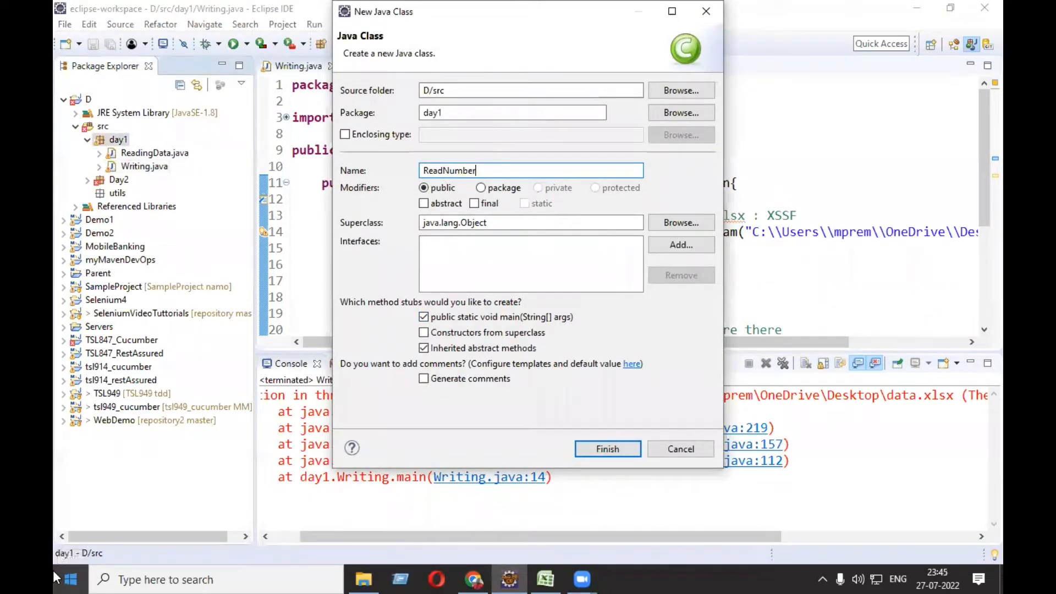
click(605, 449)
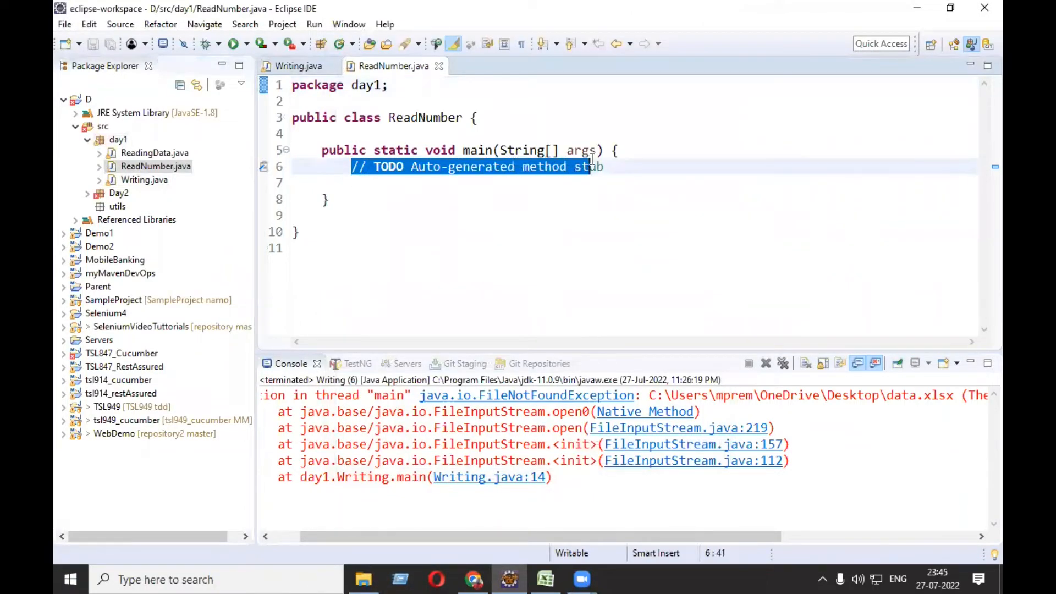
Replace the TODO comment with XSSFWorkbook wb=new XSSFWorkbook(); and save.
key(Delete)
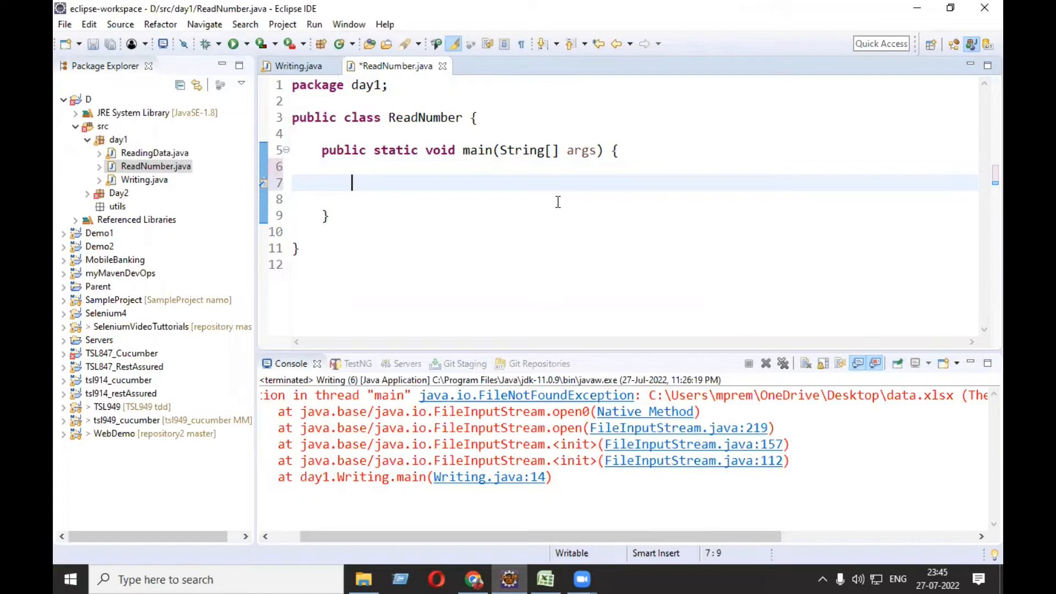
text(x)
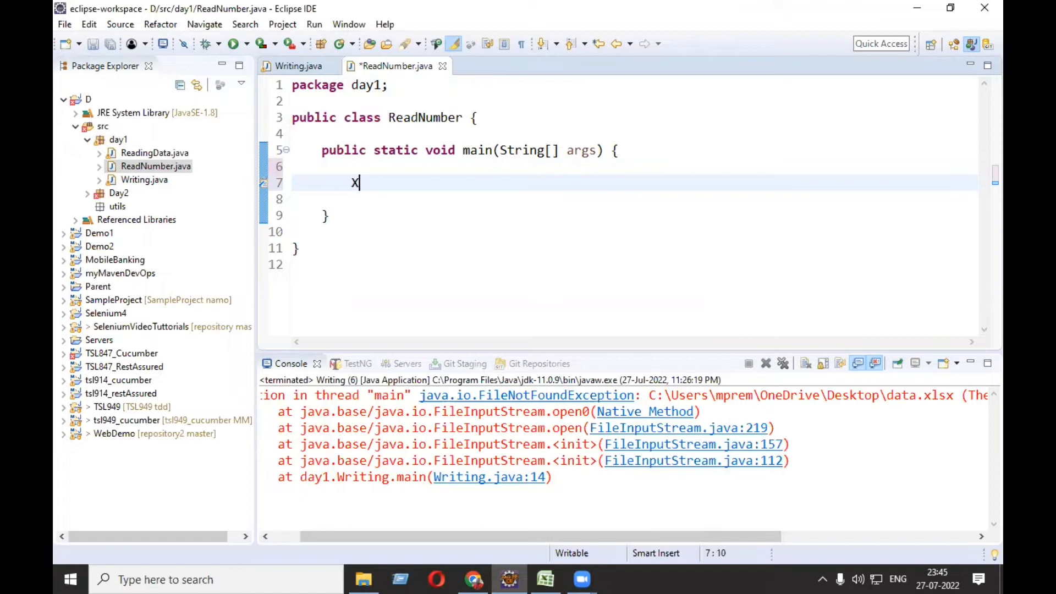
text(SSF)
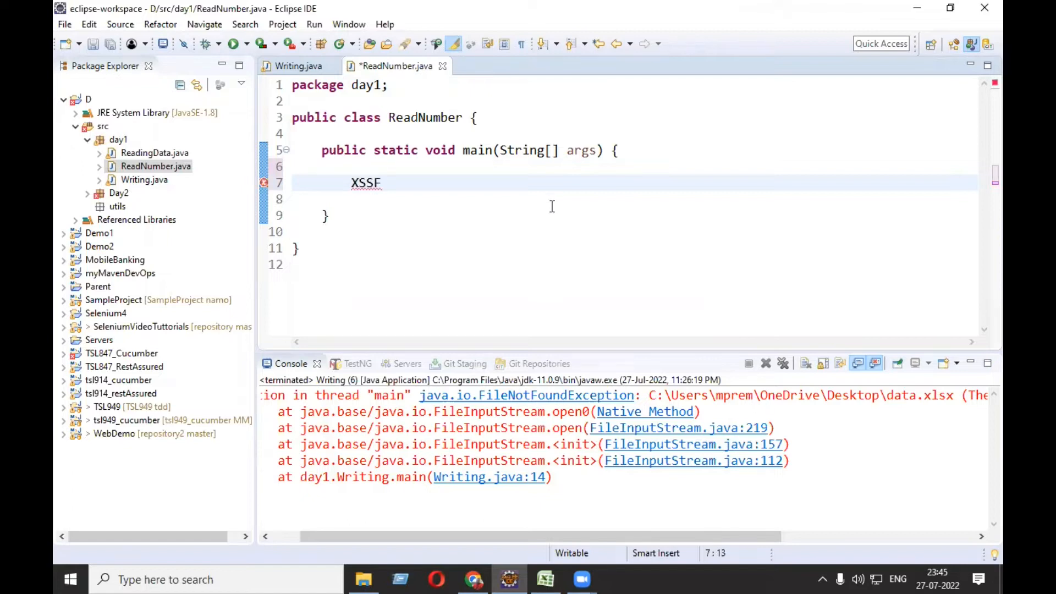
text(Wo)
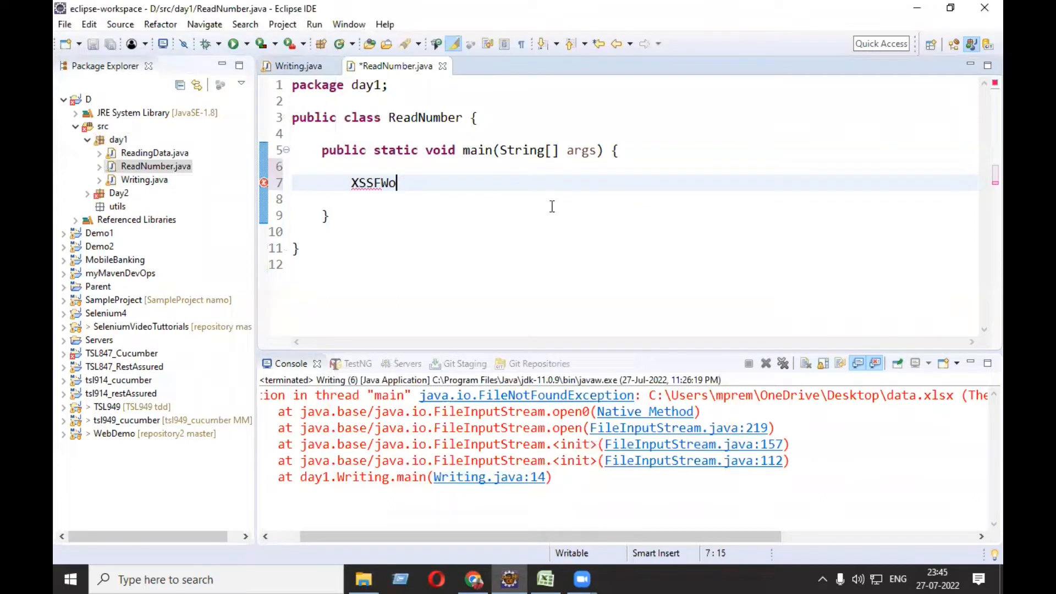
text(rk)
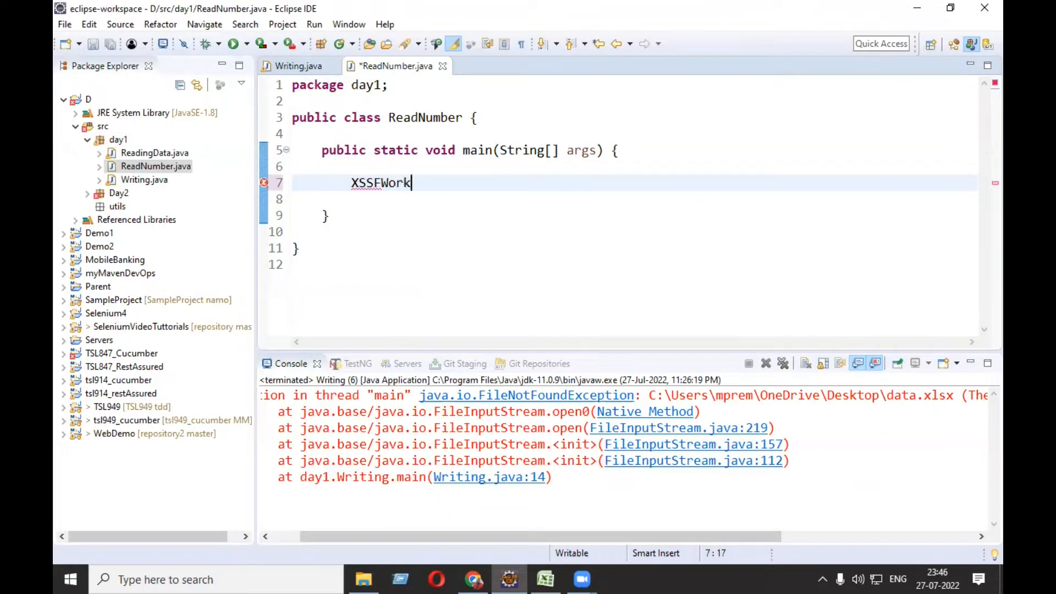
text(book)
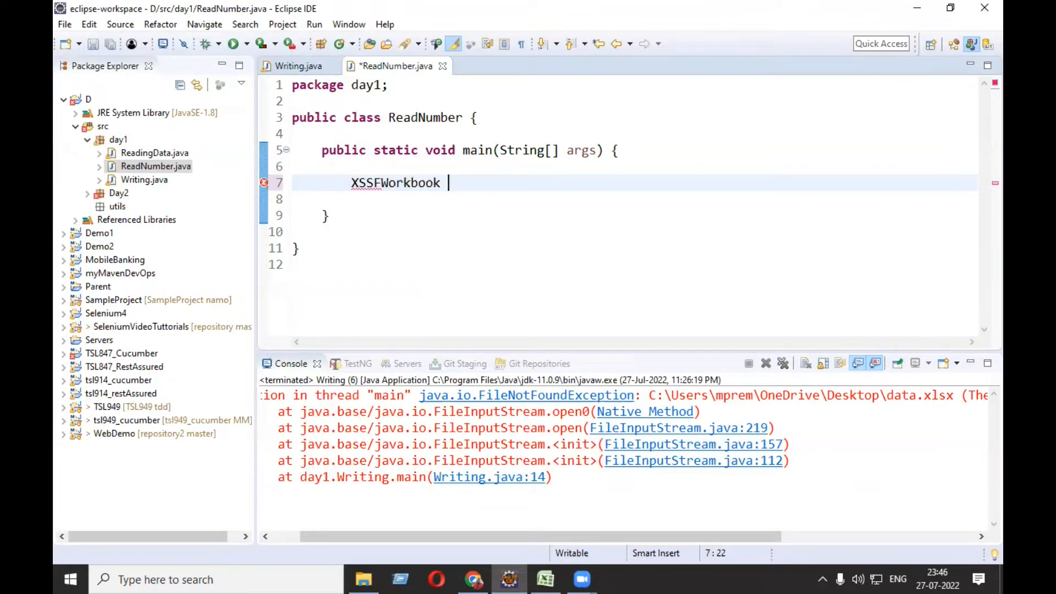
text(wb=new X)
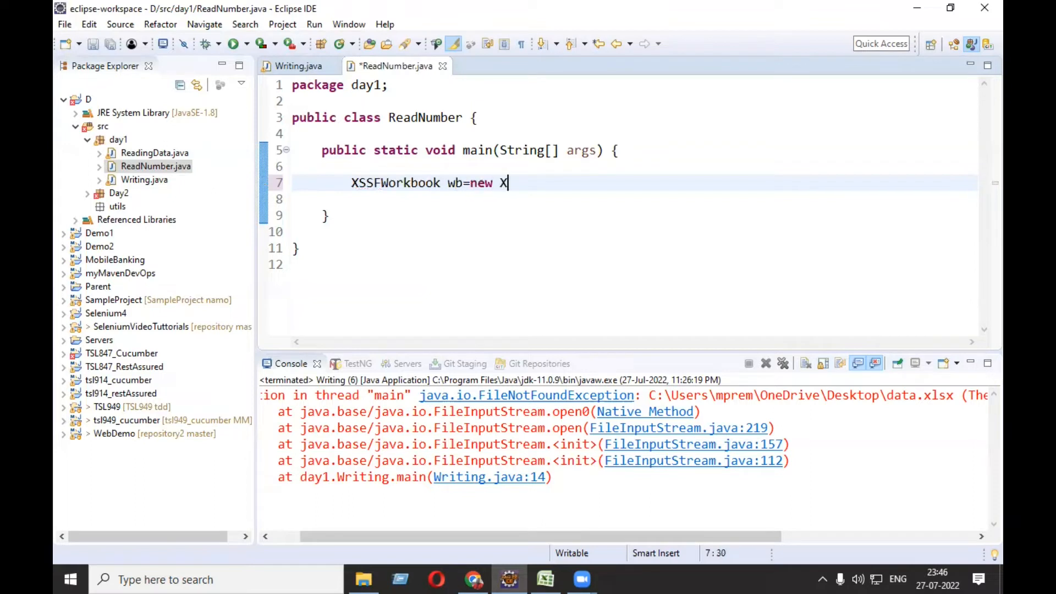
text(SSFWor)
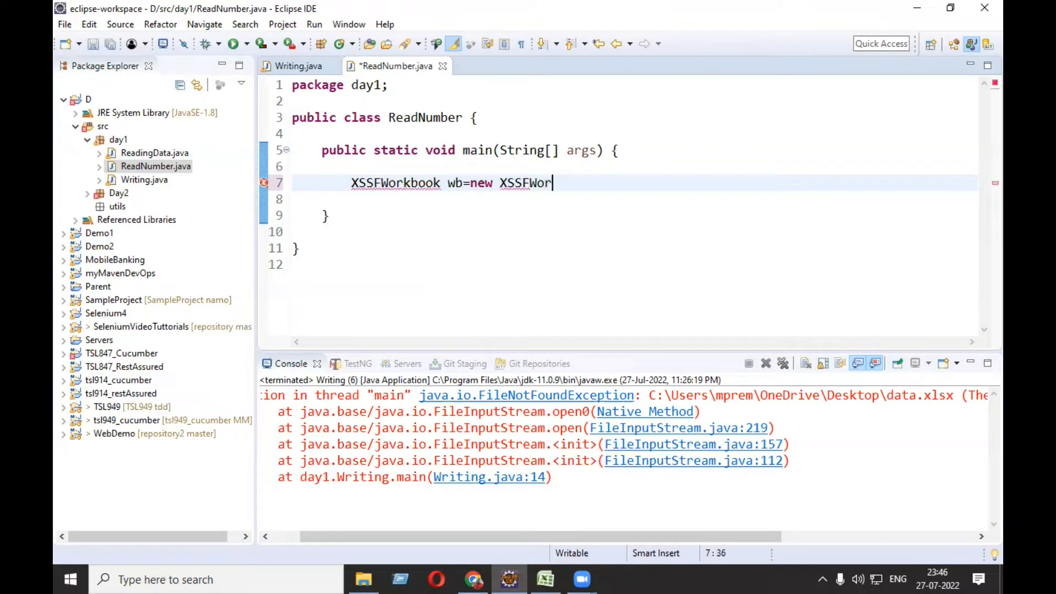
text(kbo)
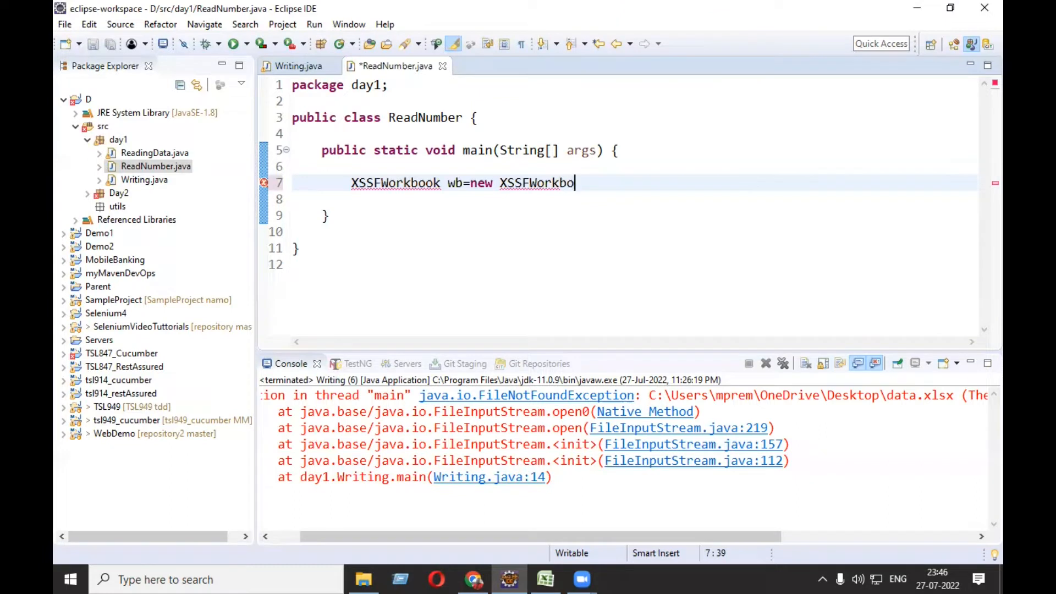
text(o())
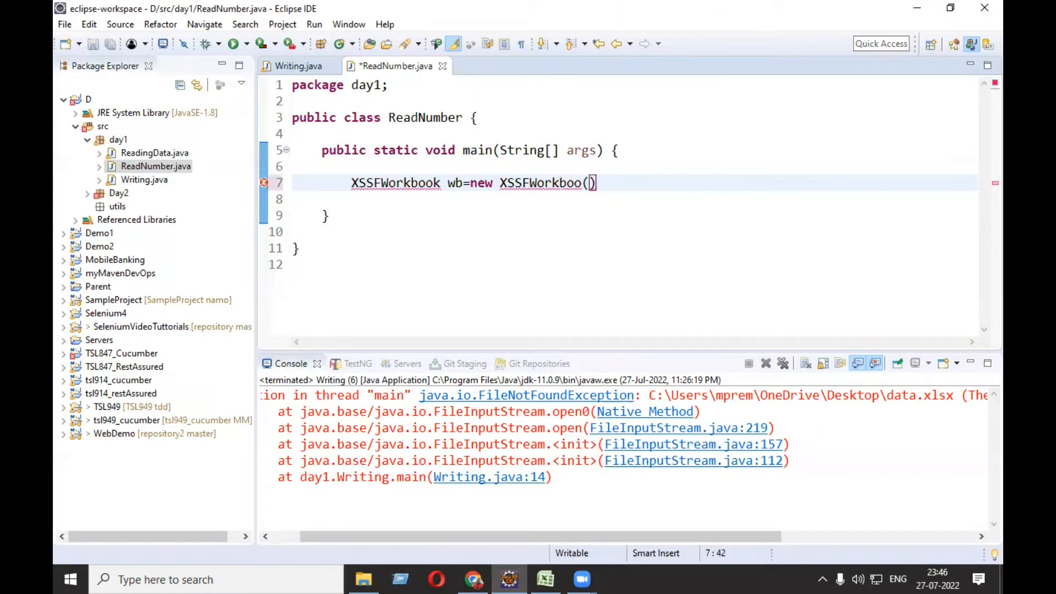
text(;)
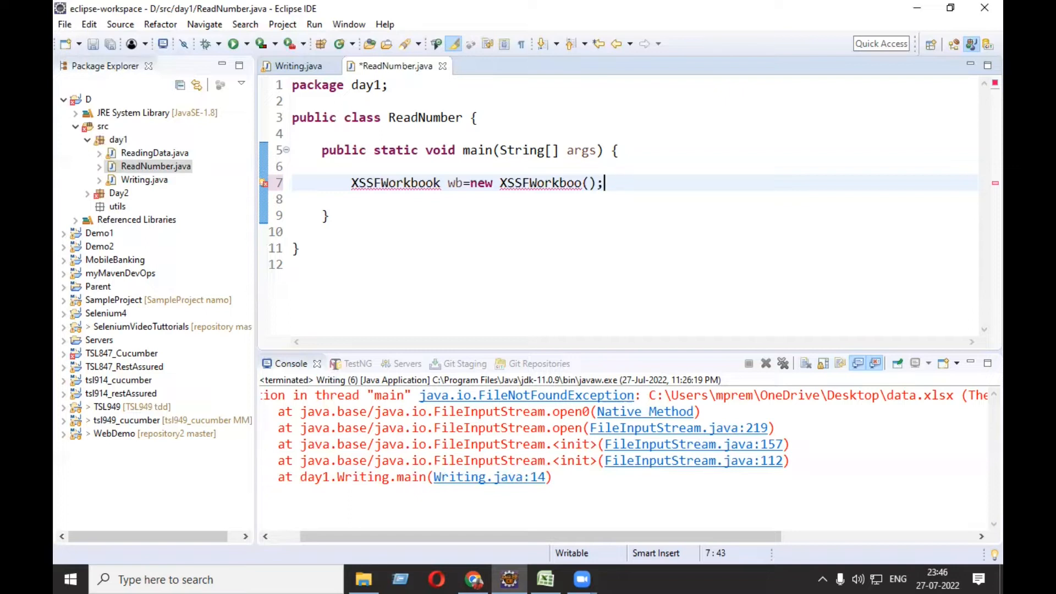
mouse_move(428, 285)
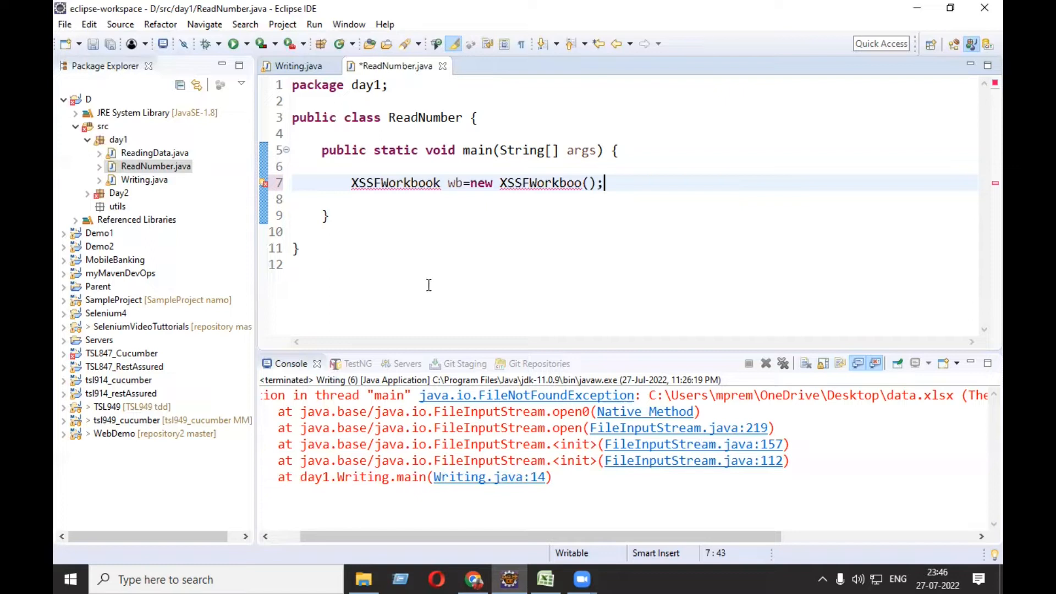
text(k)
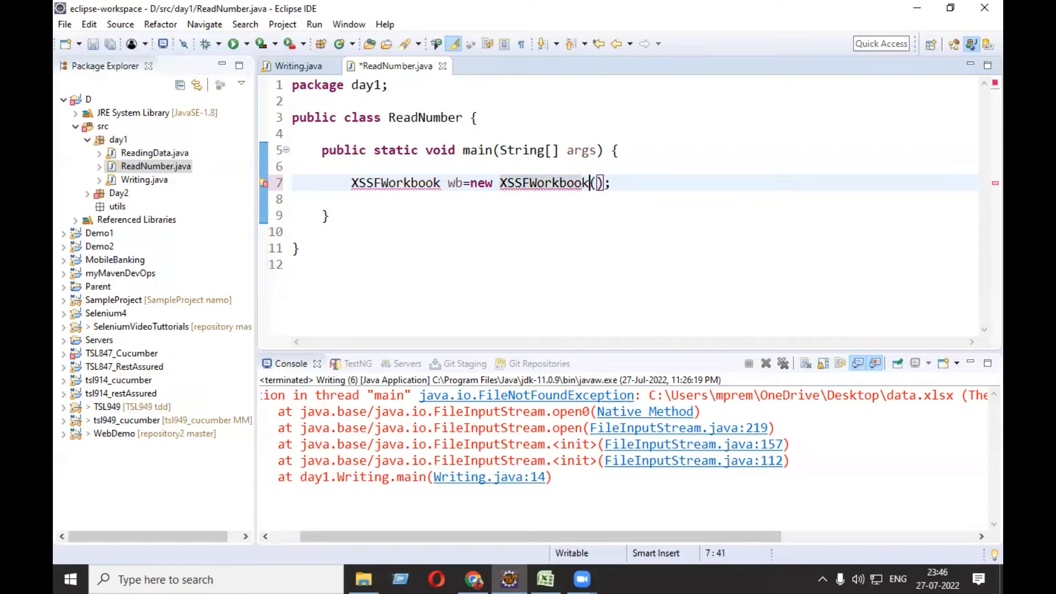
key(ctrl+s)
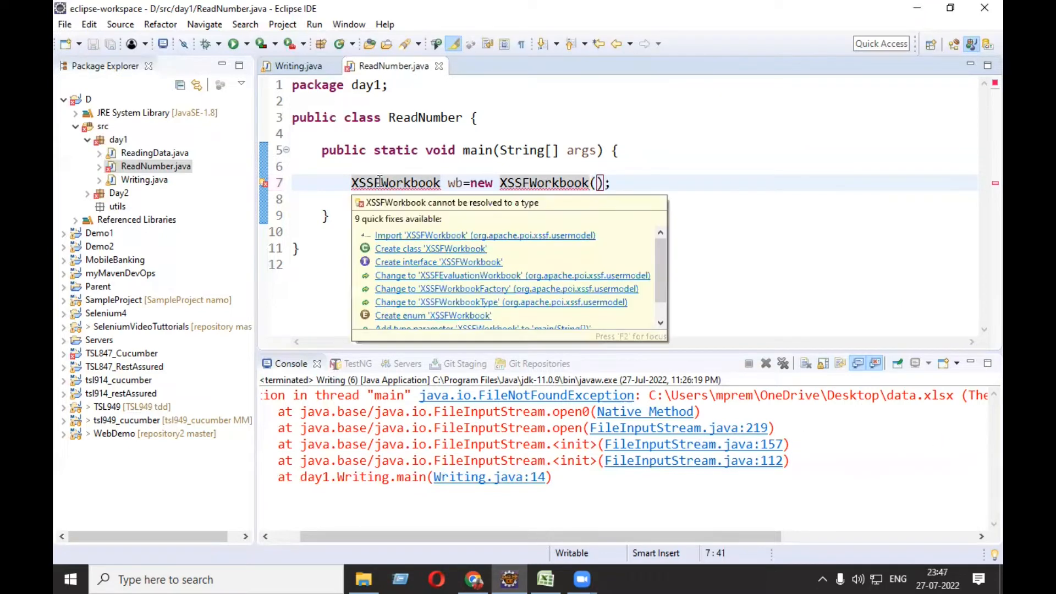
mouse_move(508, 244)
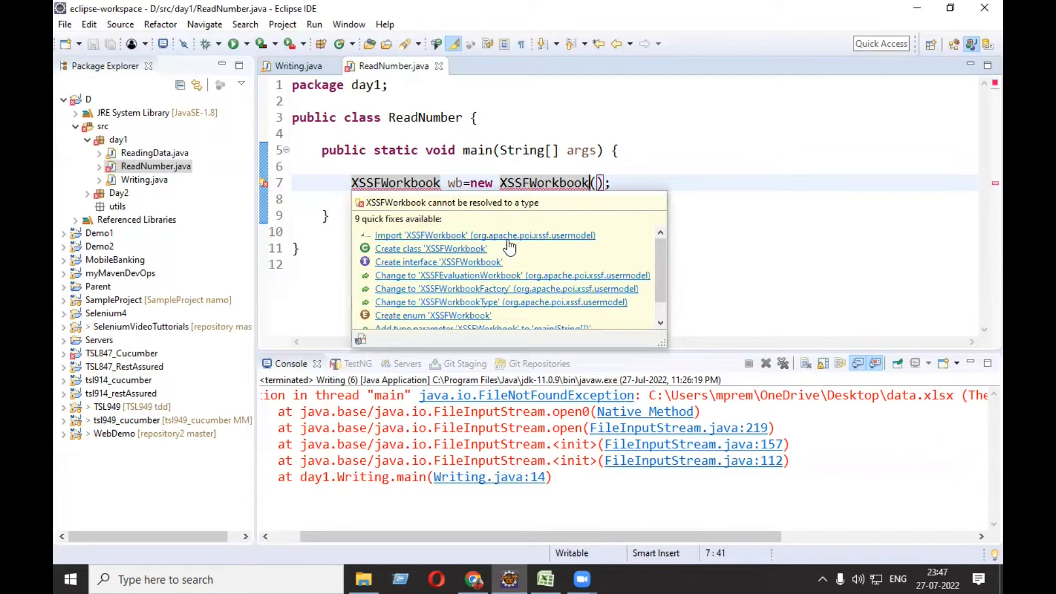
Import org.apache.poi.xssf.usermodel.XSSFWorkbook and begin a new File constructor argument.
click(483, 235)
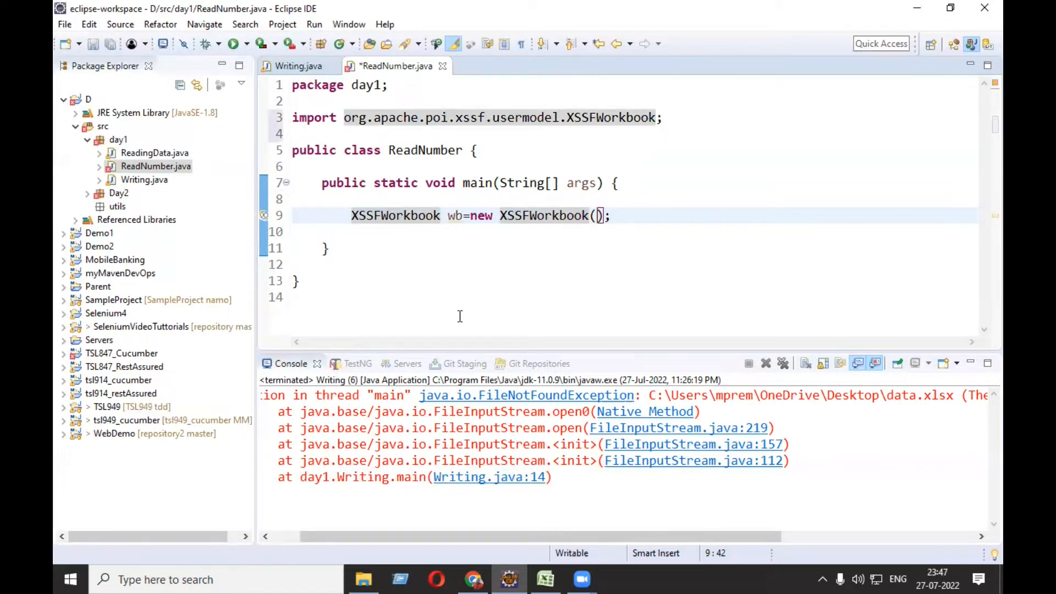
text(new File)
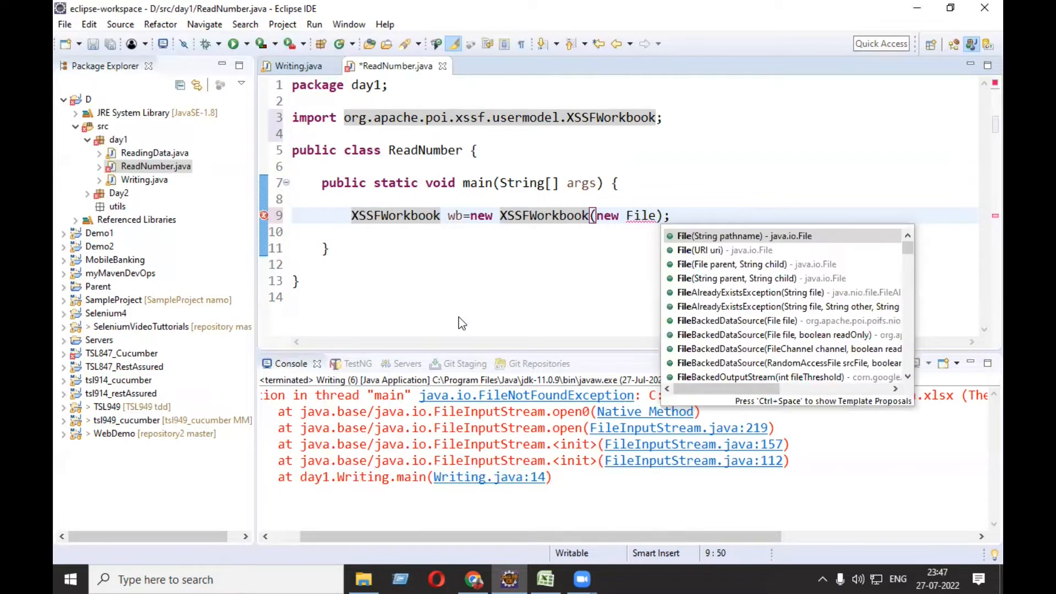
text(In)
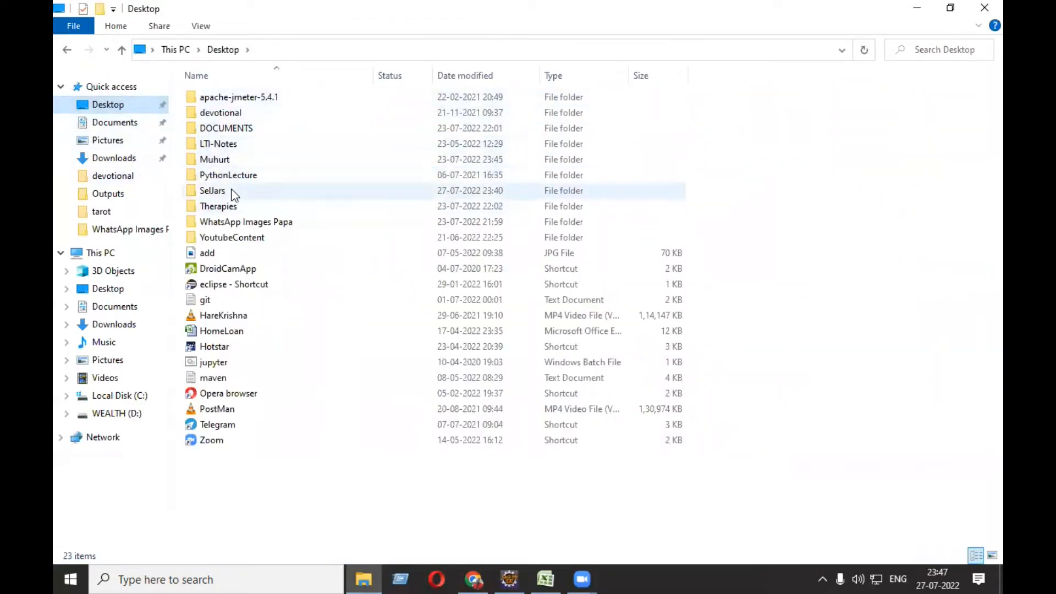
Open the Desktop's SelJars folder in File Explorer and show its full path.
double_click(212, 191)
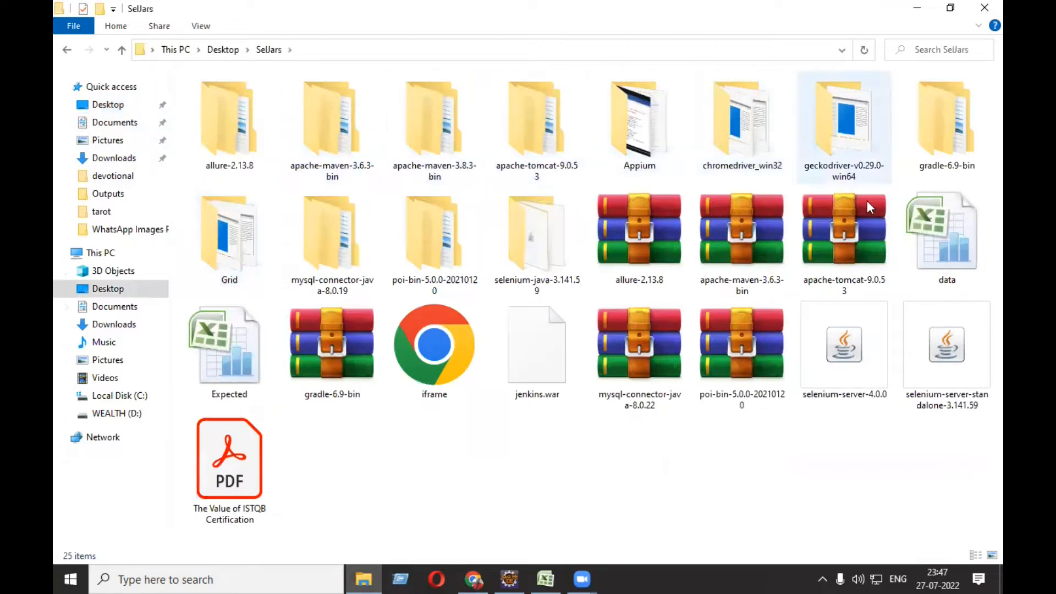
mouse_move(945, 242)
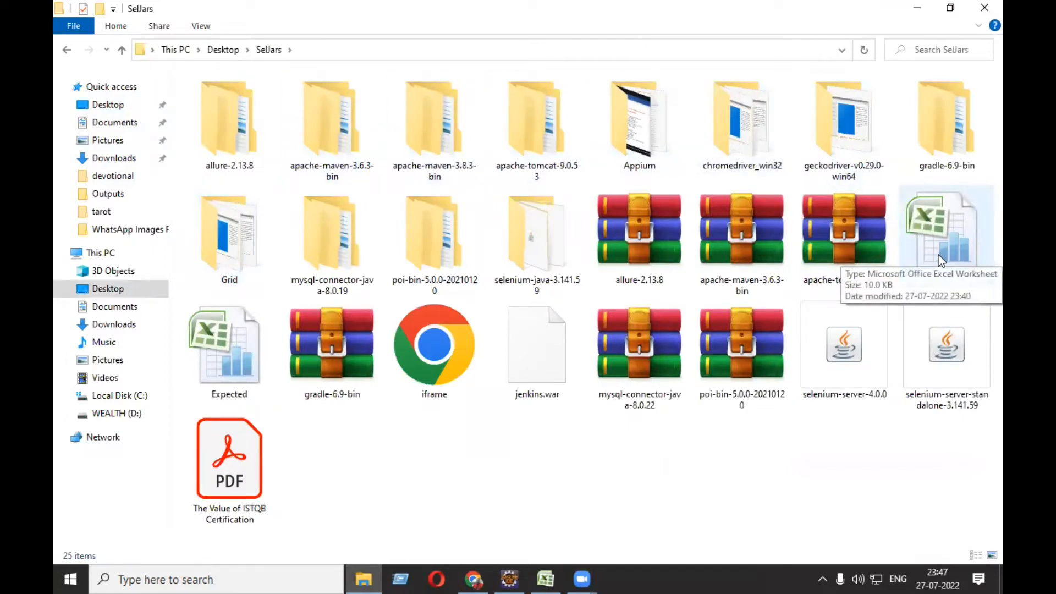
mouse_move(379, 119)
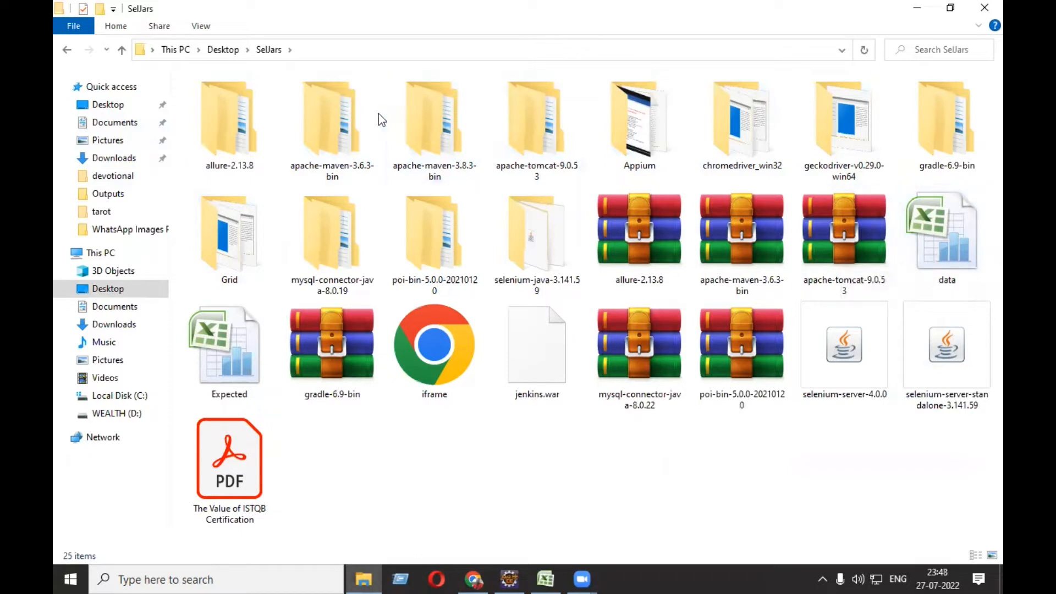
click(471, 49)
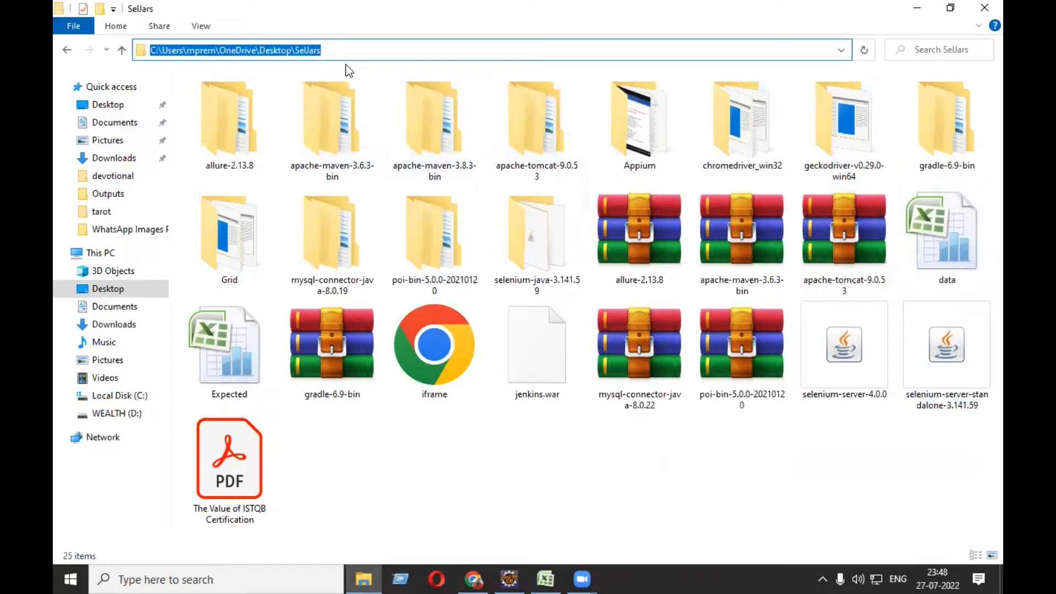
mouse_move(508, 579)
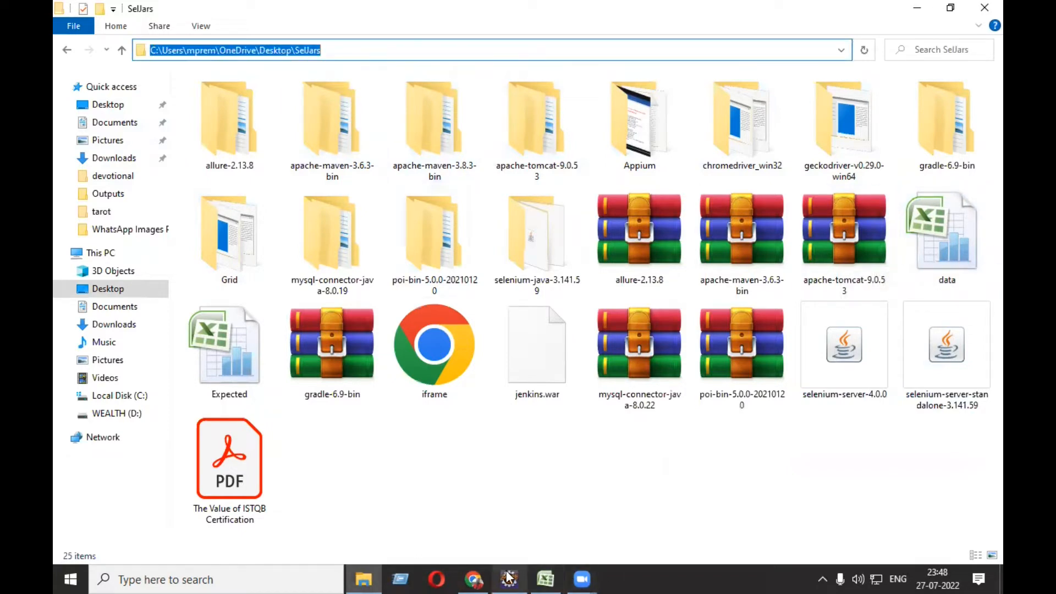
Pass the SelJars data workbook path into the constructor and add throws FileNotFoundException, IOException to main.
click(508, 579)
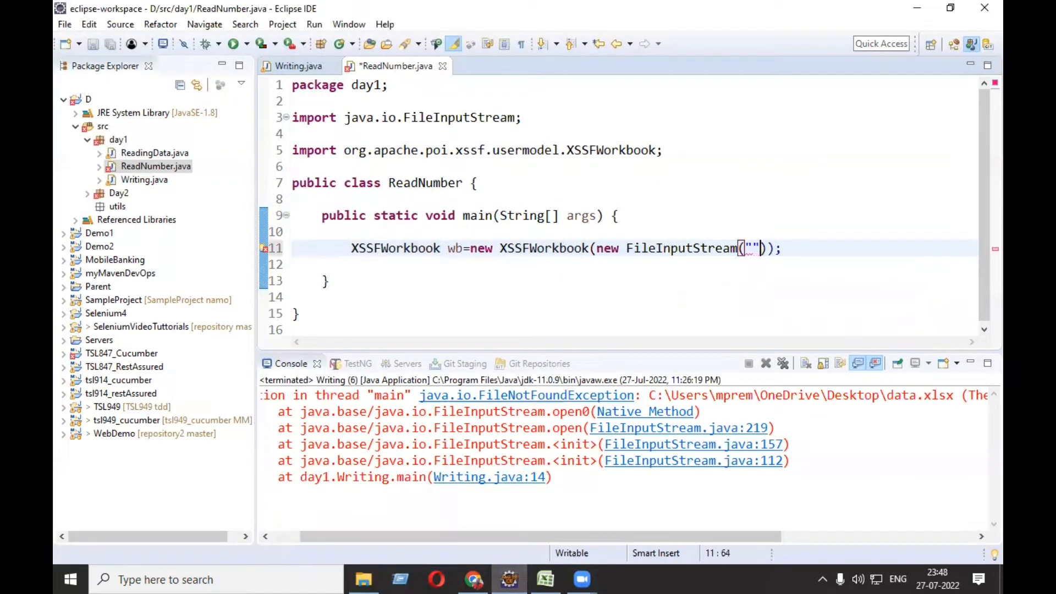
text(C:\\Users\\mprem\\OneDrive\\Desktop\\SelJars)
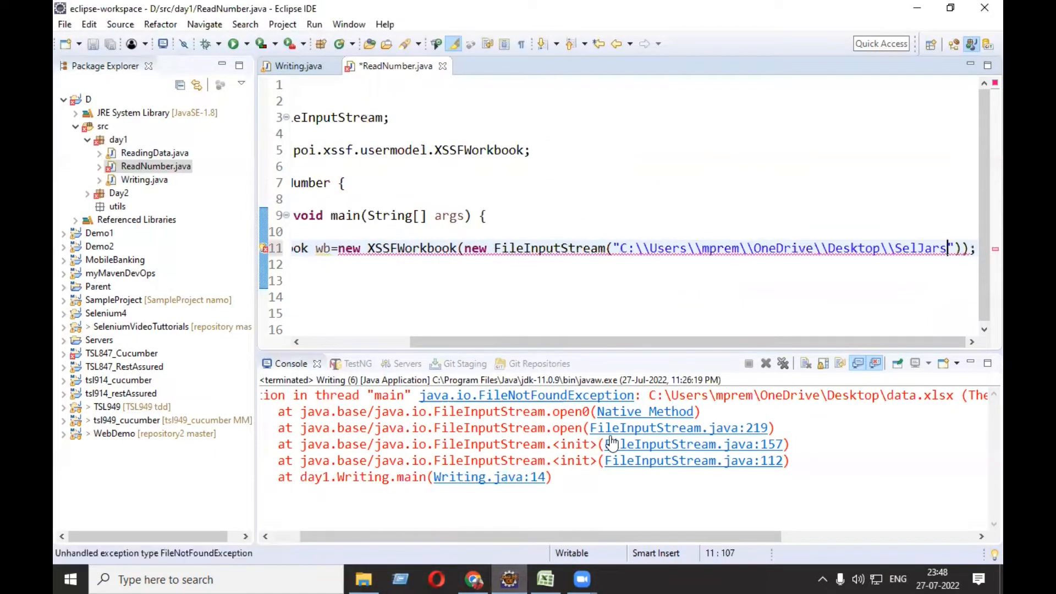
text(\\data.xl)
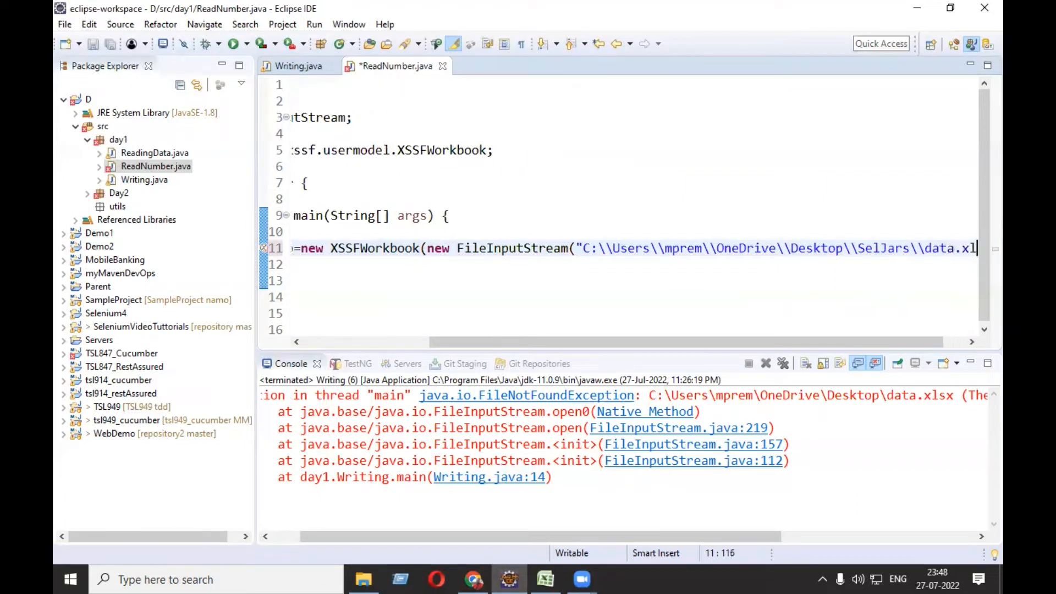
text(")))
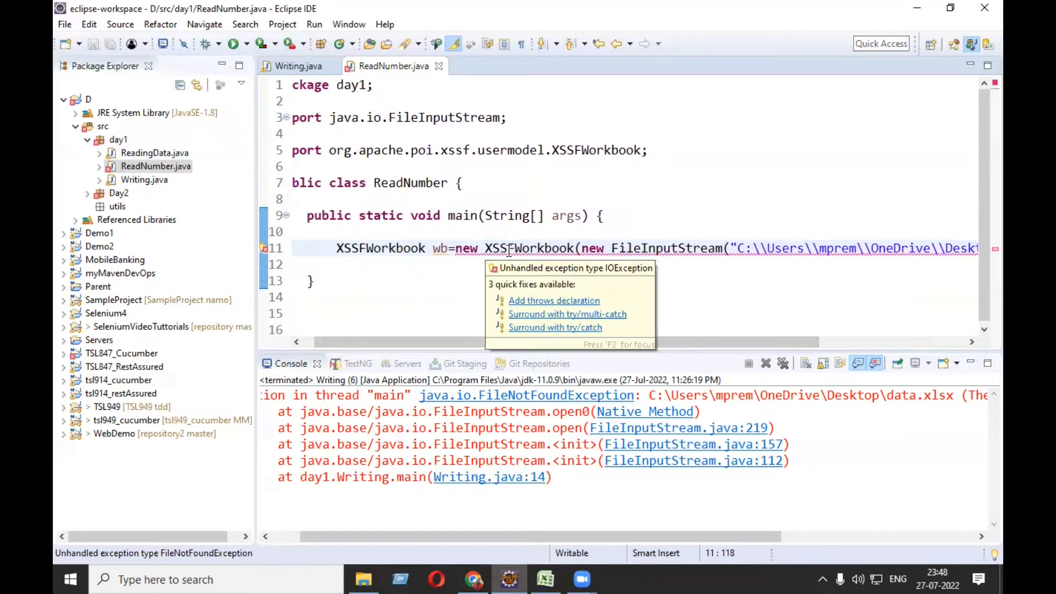
mouse_move(564, 304)
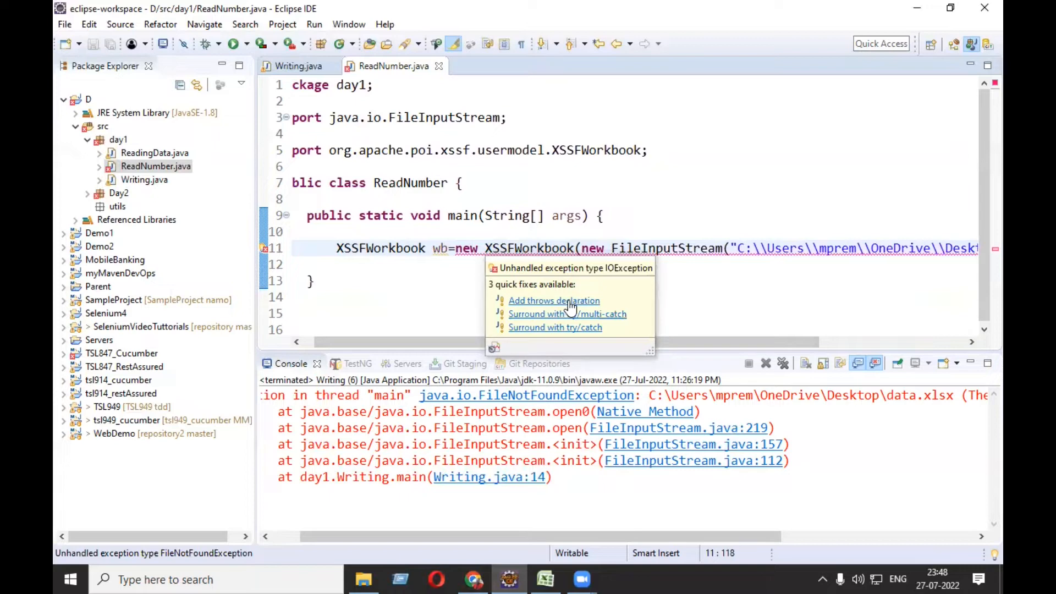
click(554, 300)
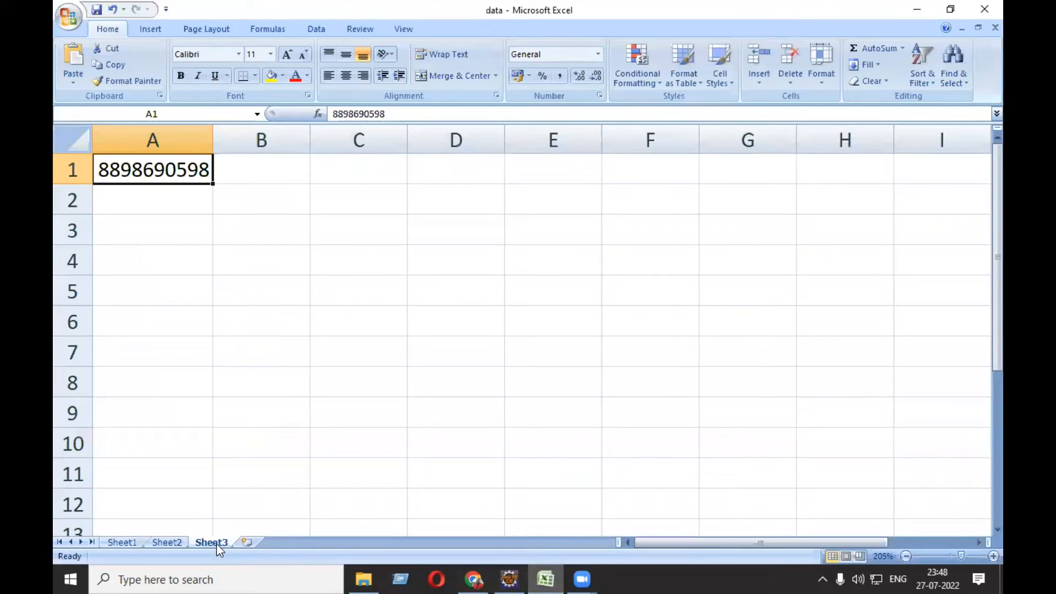
Return from Excel to the ReadNumber code in Eclipse.
click(507, 579)
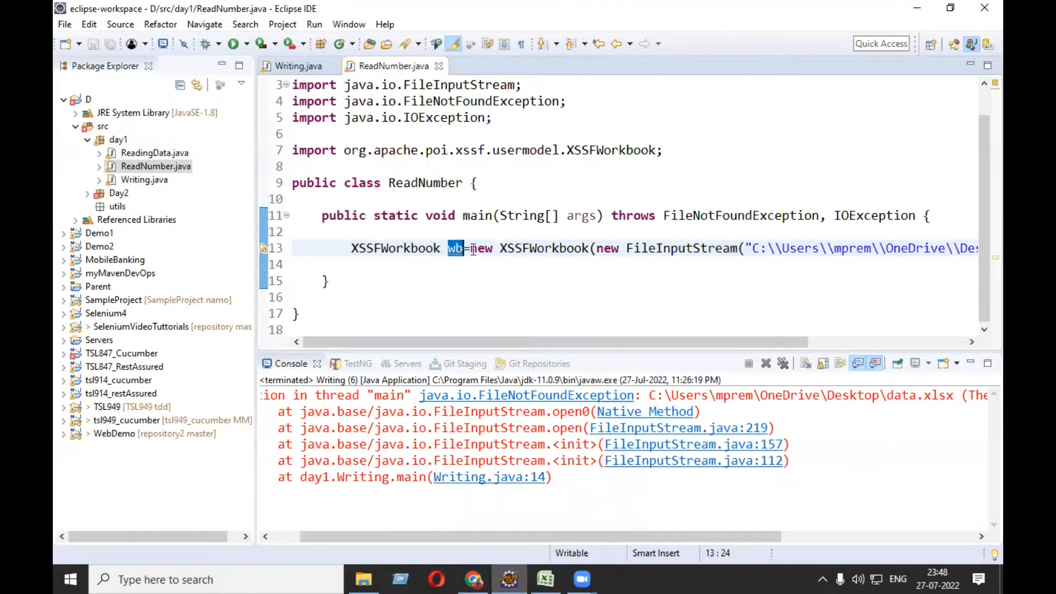
mouse_move(376, 270)
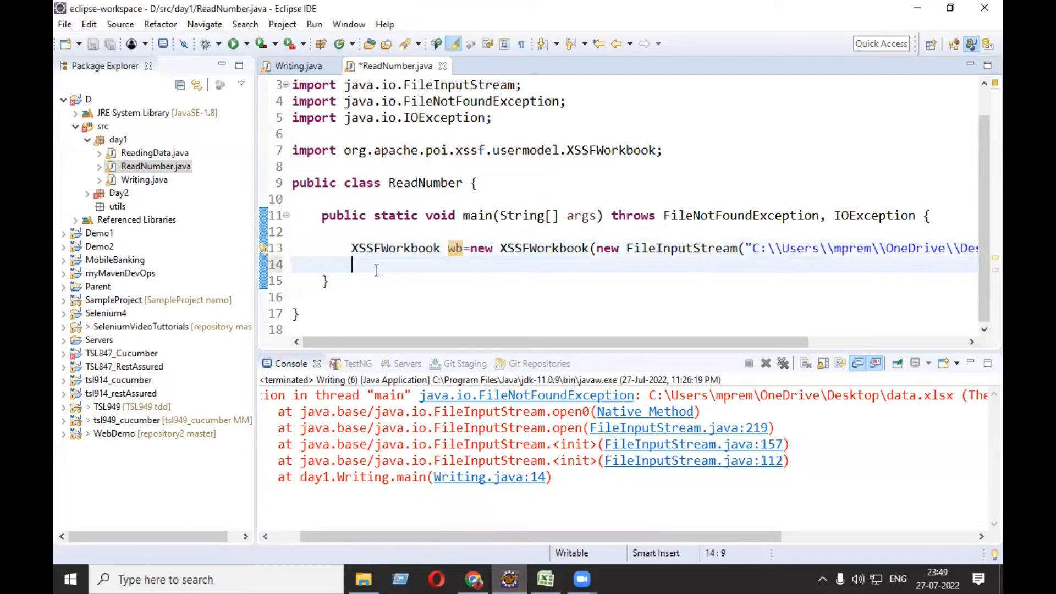
Assign wb.getSheet("Sheet3") to XSSFSheet sh, importing XSSFSheet, and save.
text(wb)
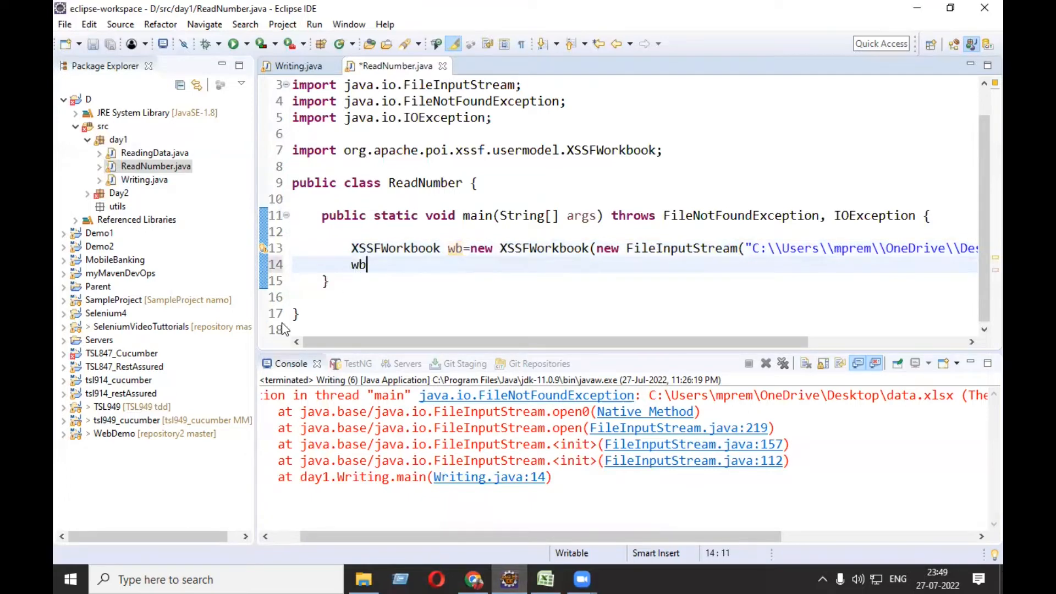
text(.getSh)
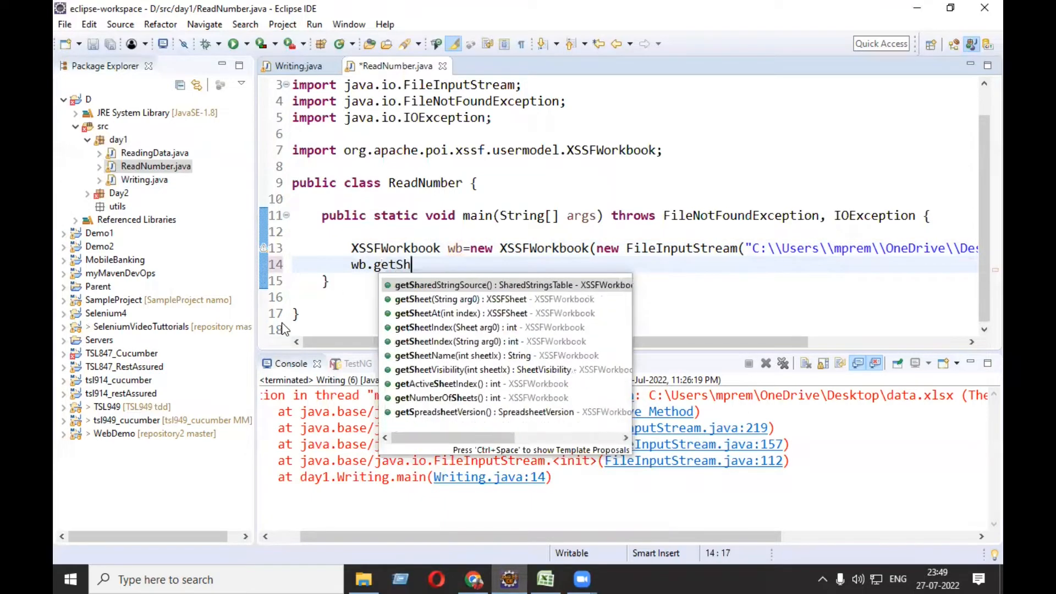
text(eet)
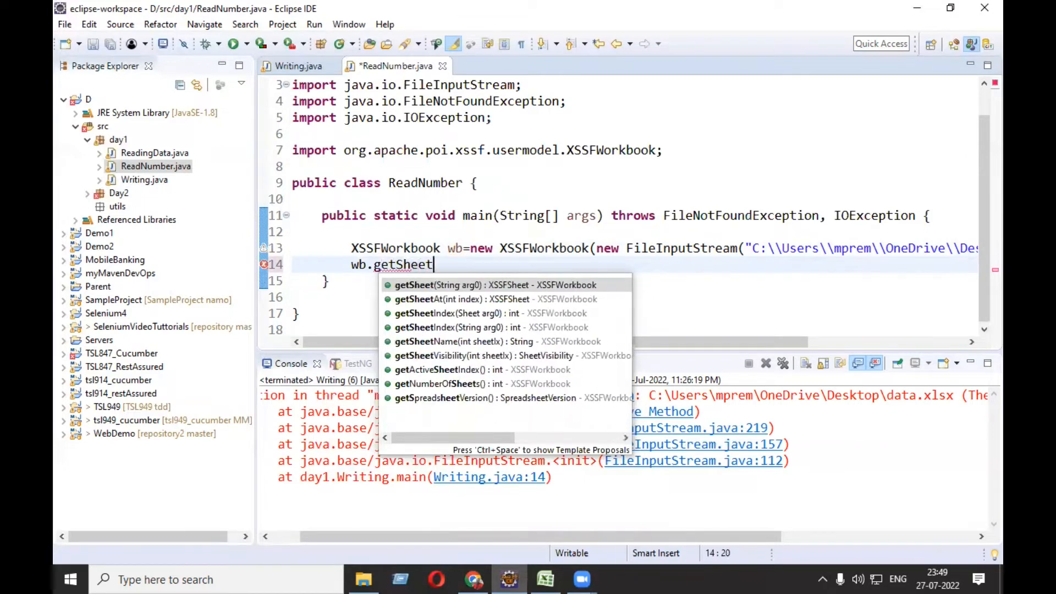
click(494, 285)
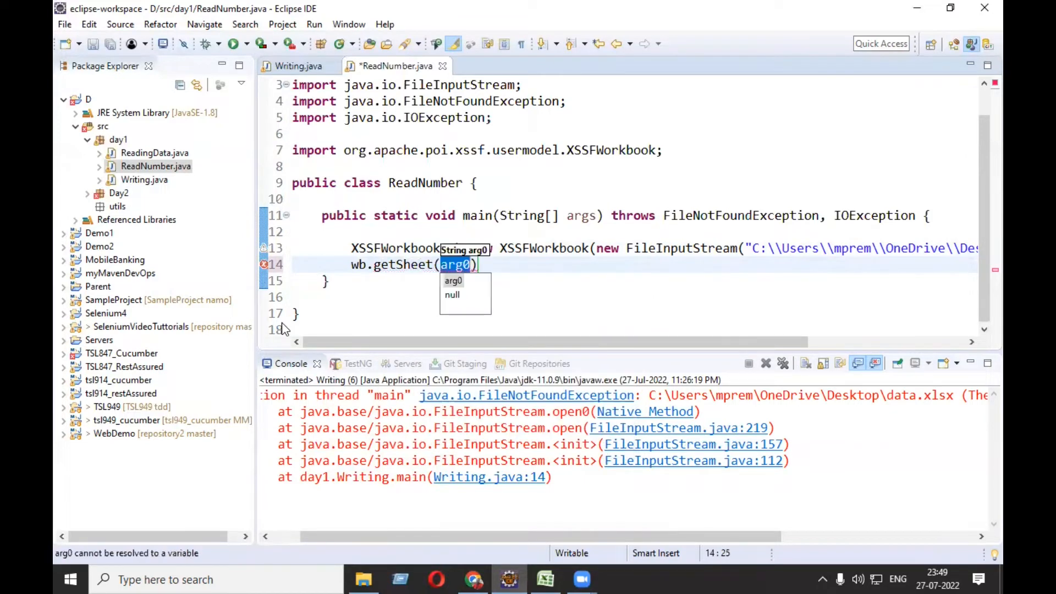
text("")
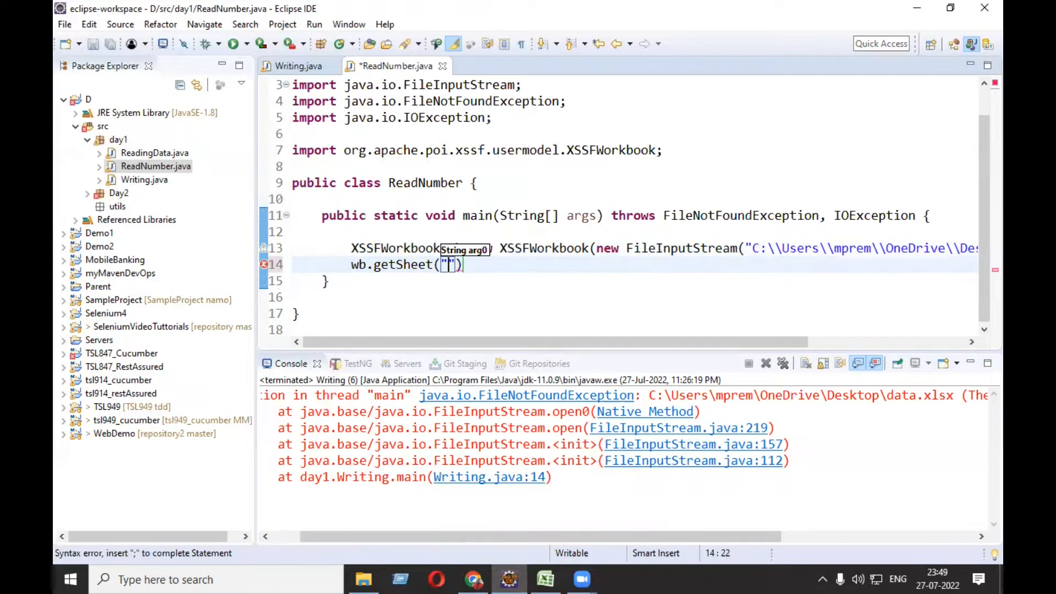
text(Sheet3");)
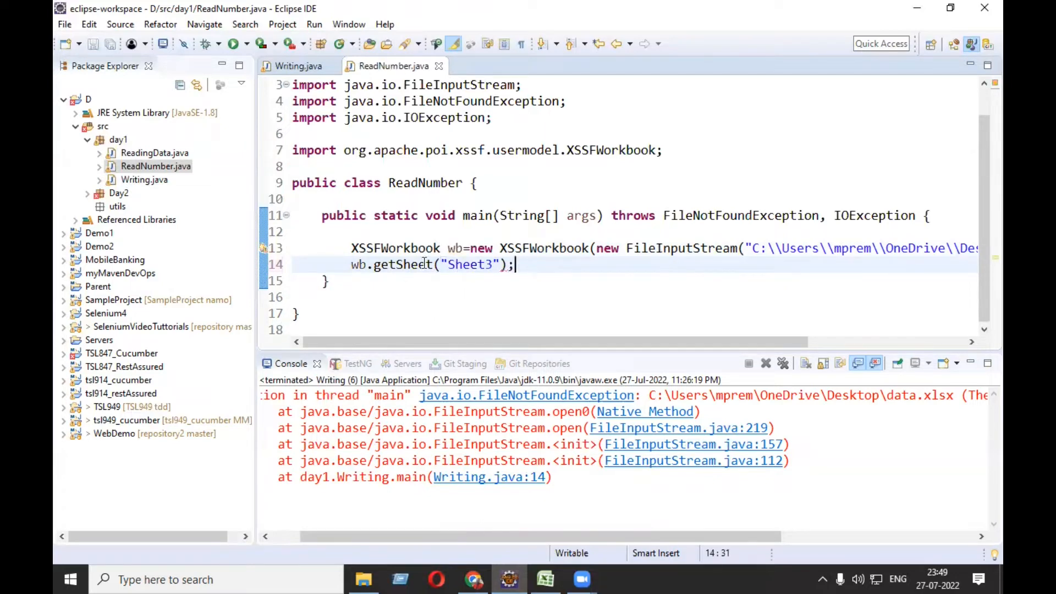
mouse_move(401, 264)
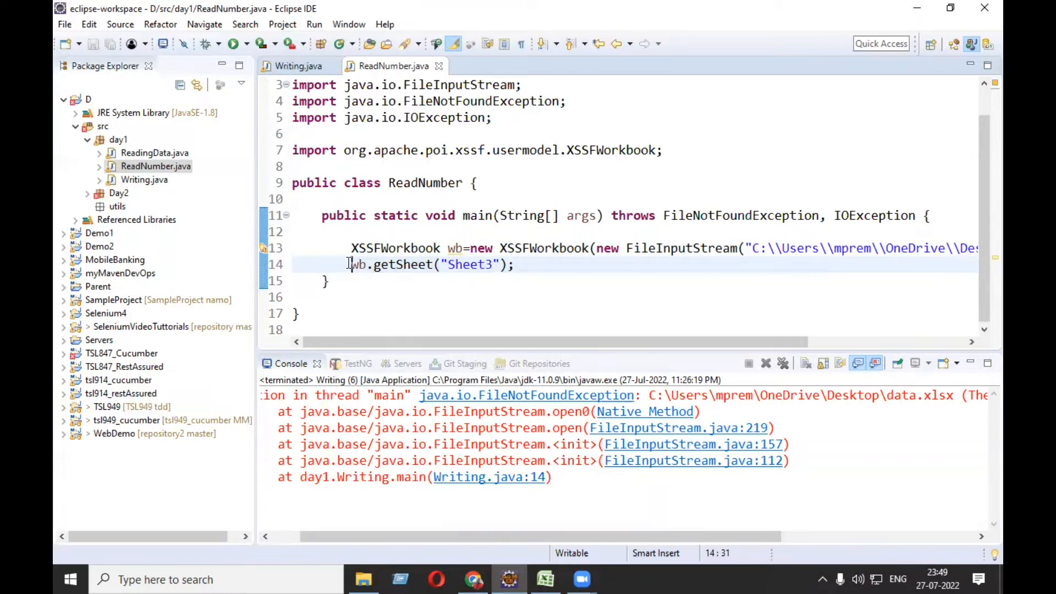
text(XSSFSheet  sh=)
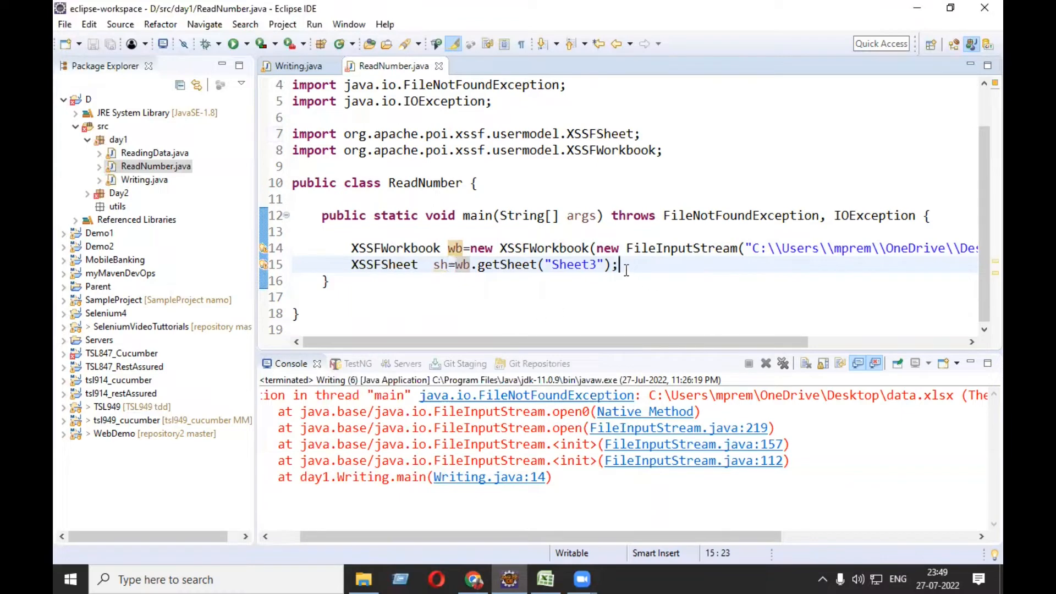
key(Return)
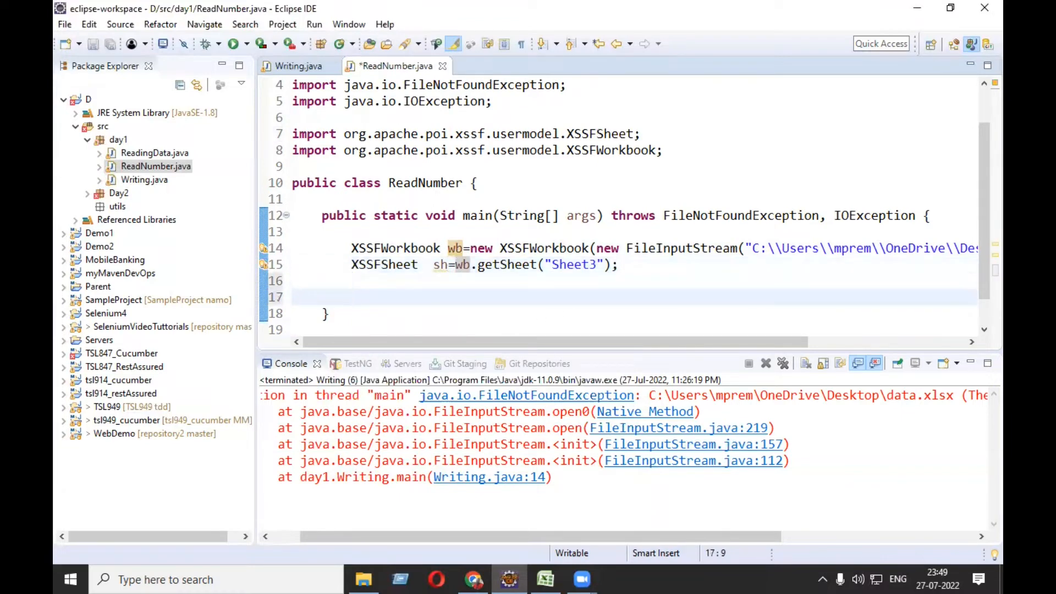
key(ctrl+s)
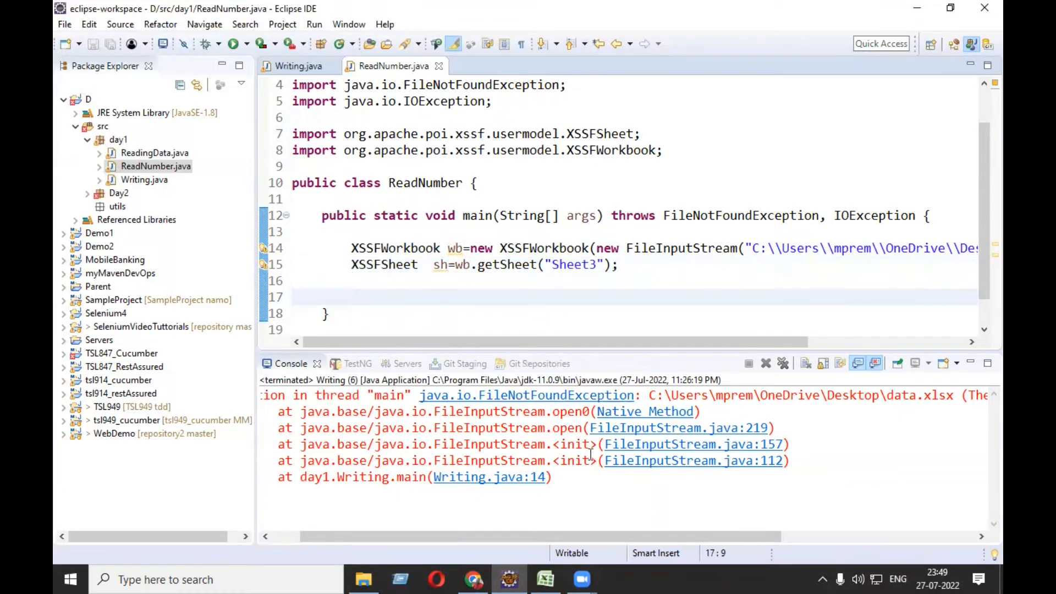
click(544, 579)
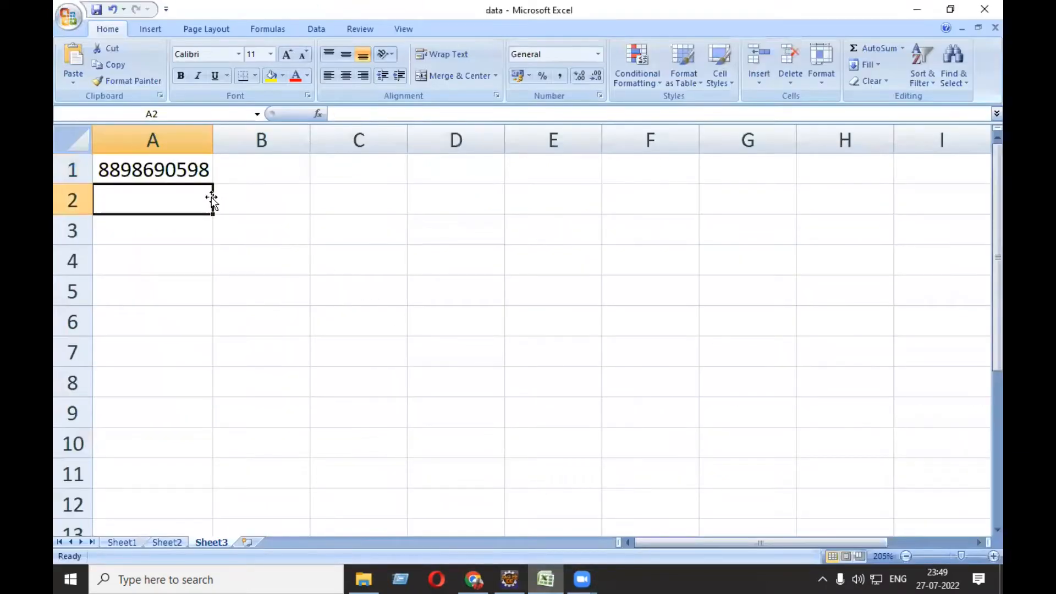
click(153, 169)
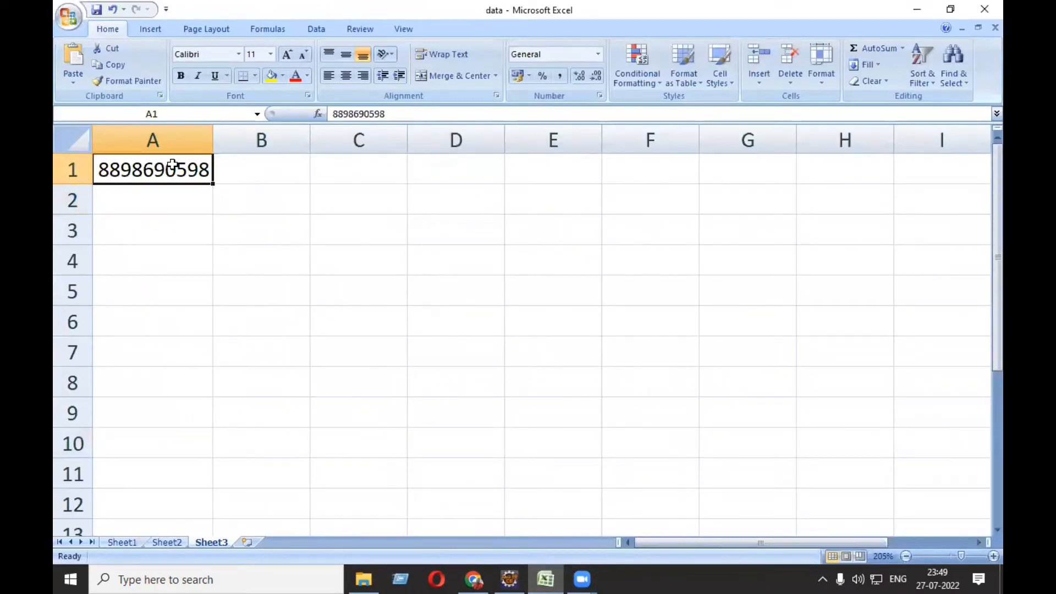
click(151, 139)
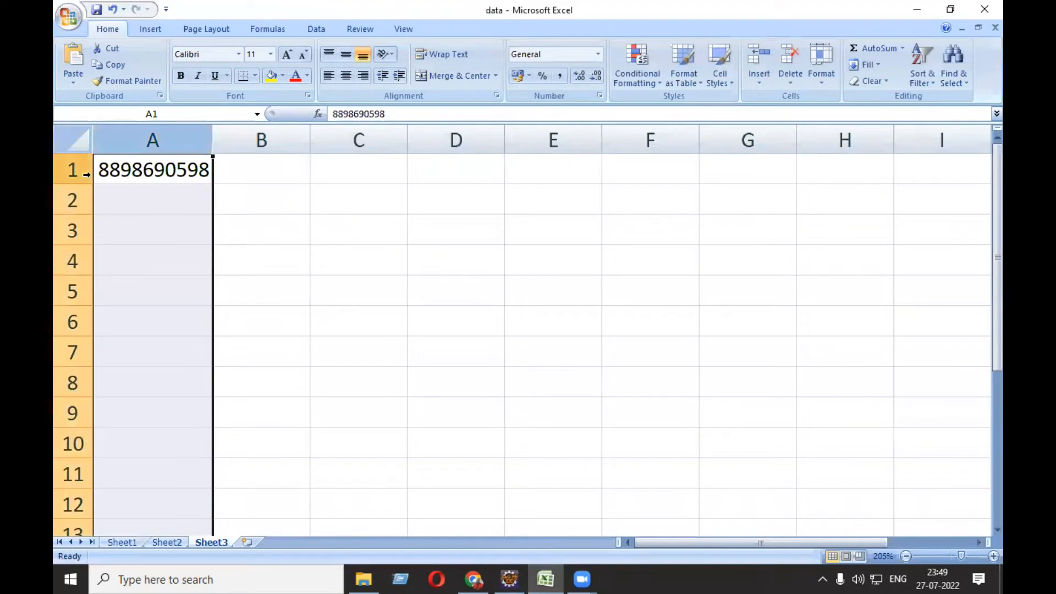
click(72, 169)
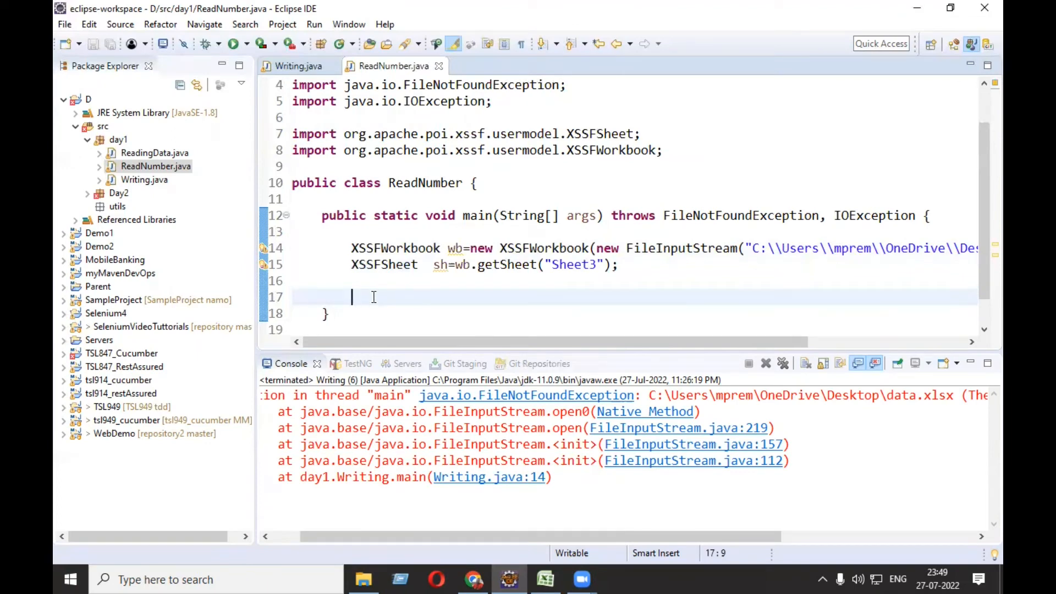
Write sh.getRow(0).getCell(0).toString(); on line 17 and save.
text(s)
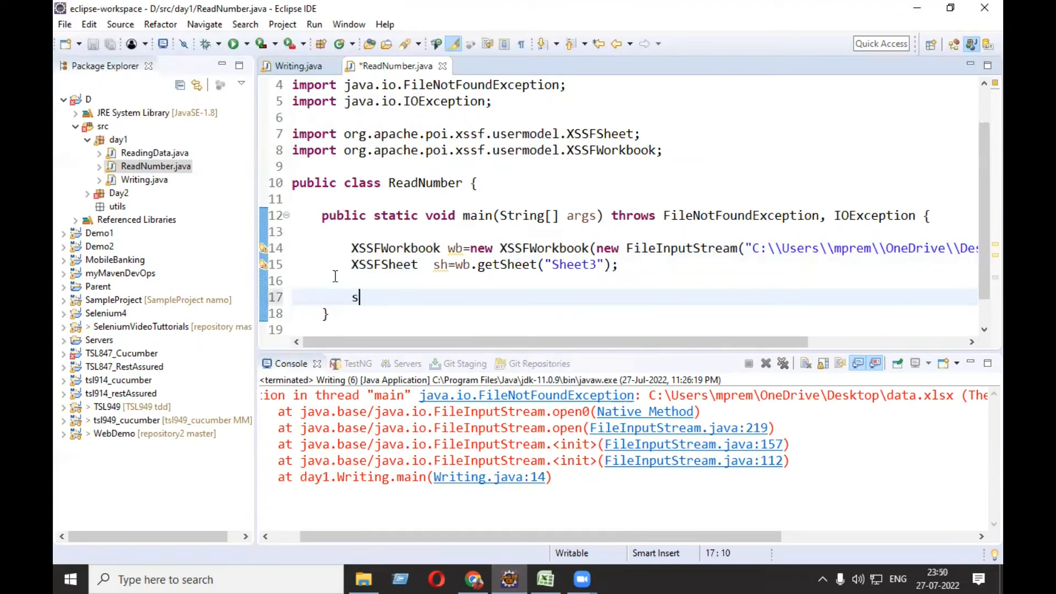
text(h)
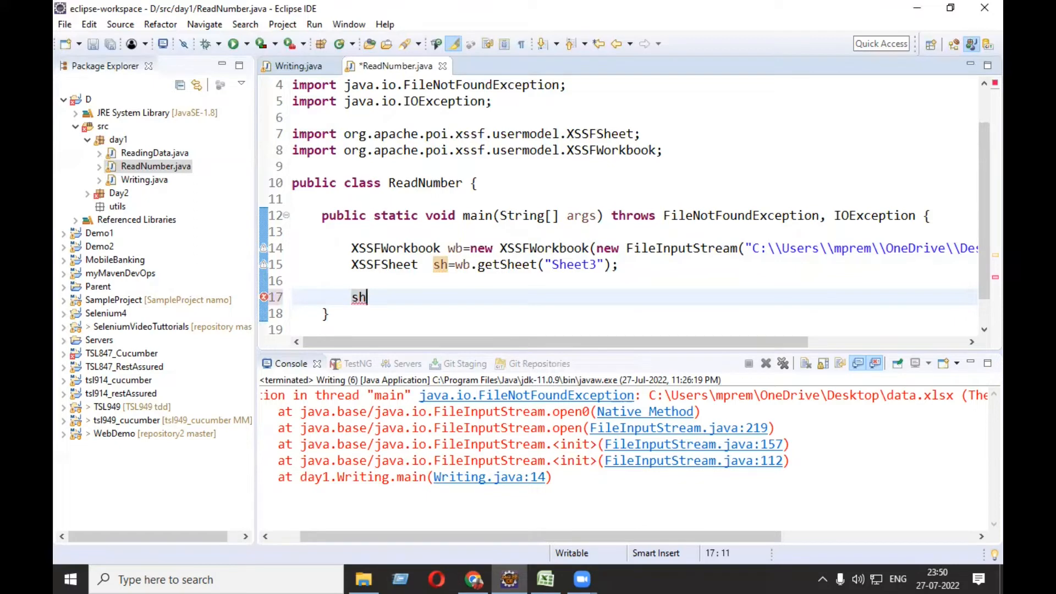
text(.getRow(0)
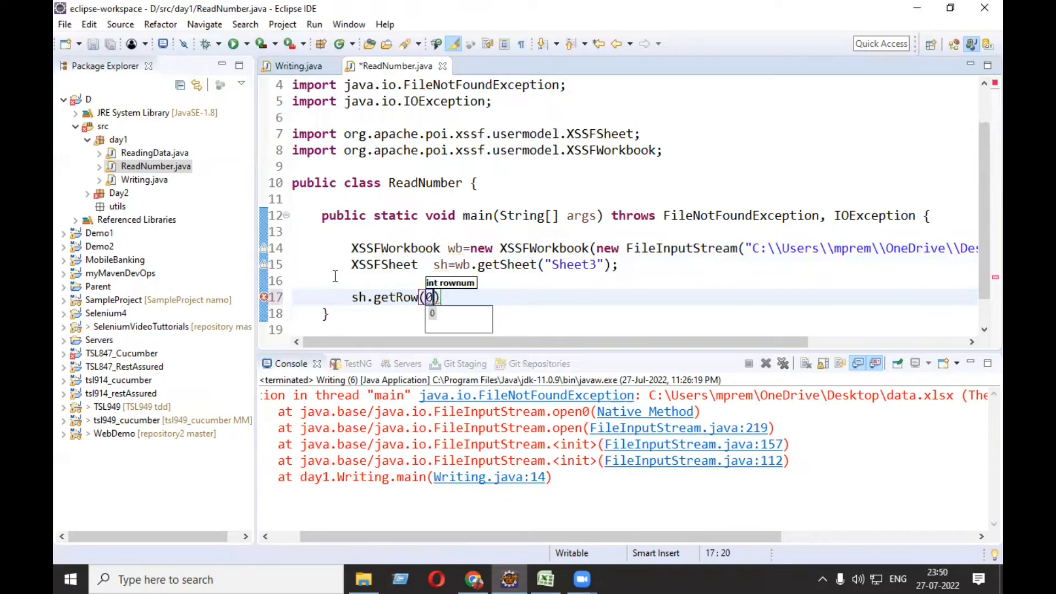
text(.)
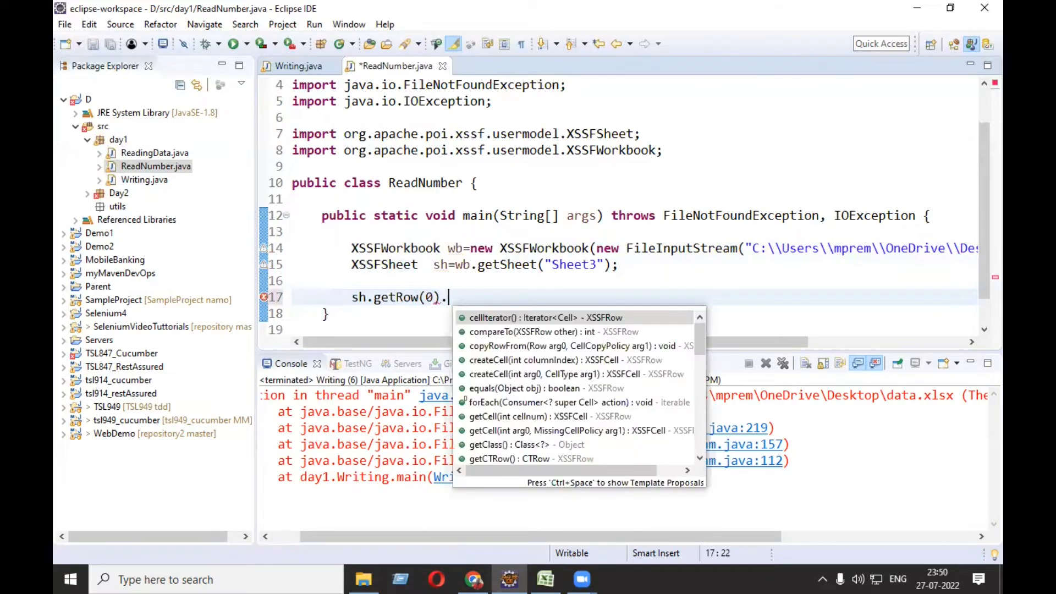
click(522, 416)
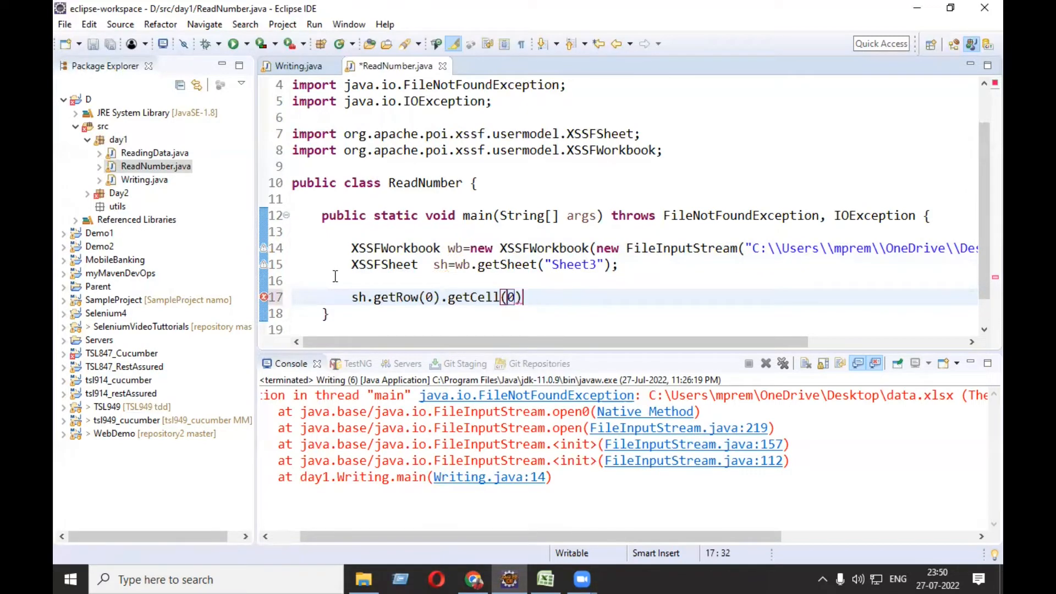
text(.toString()
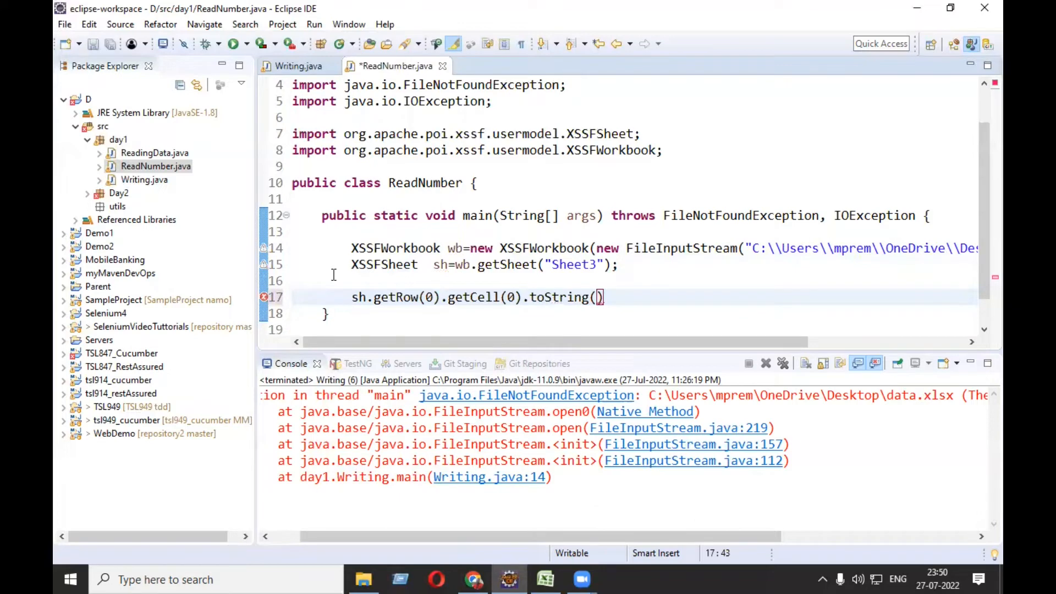
text(;)
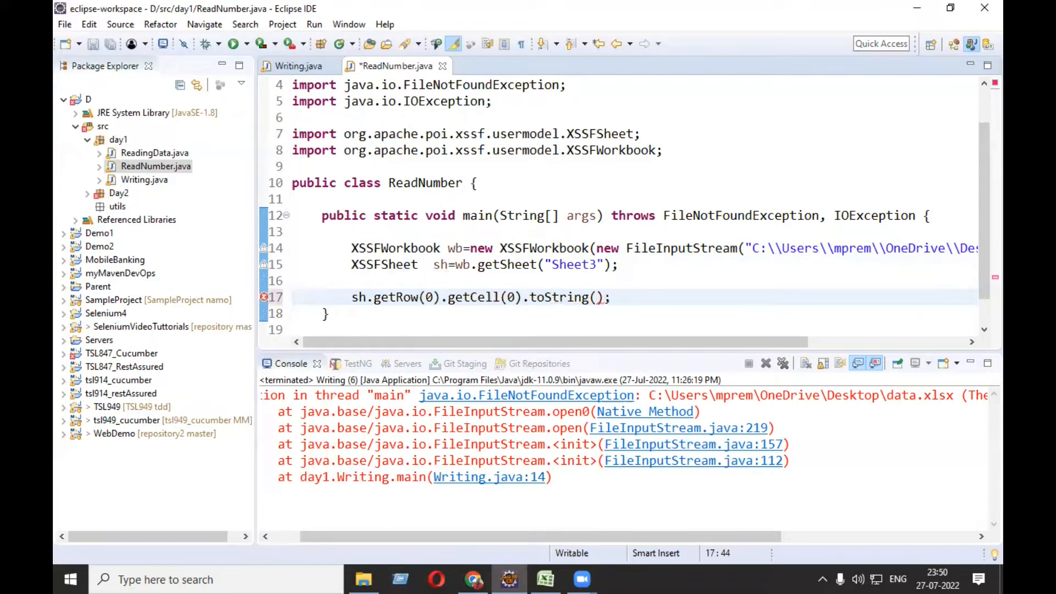
key(ctrl+s)
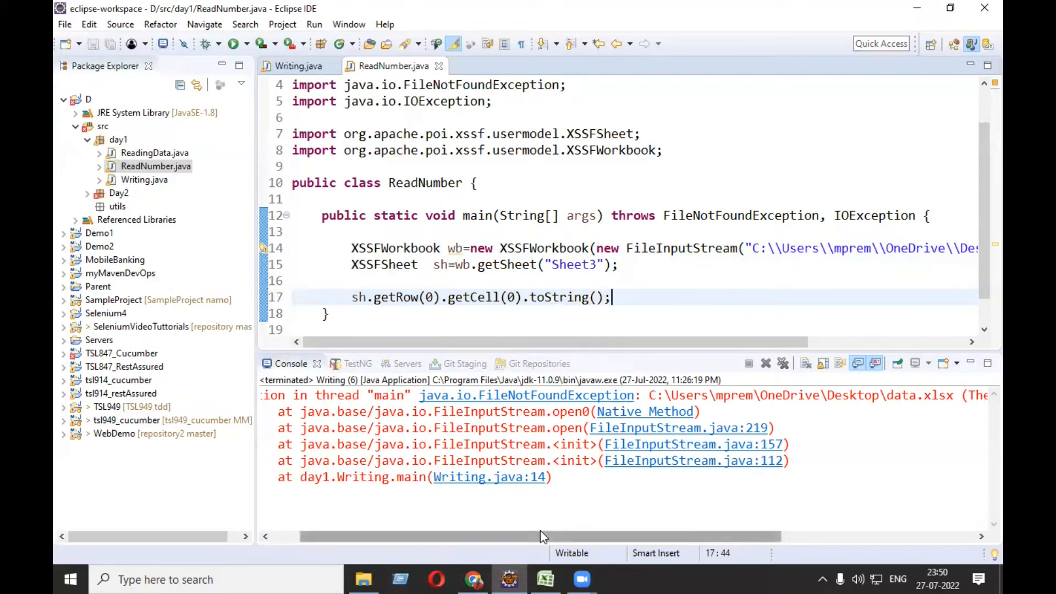
Store the cell text in String data and print it with System.out.println.
double_click(558, 297)
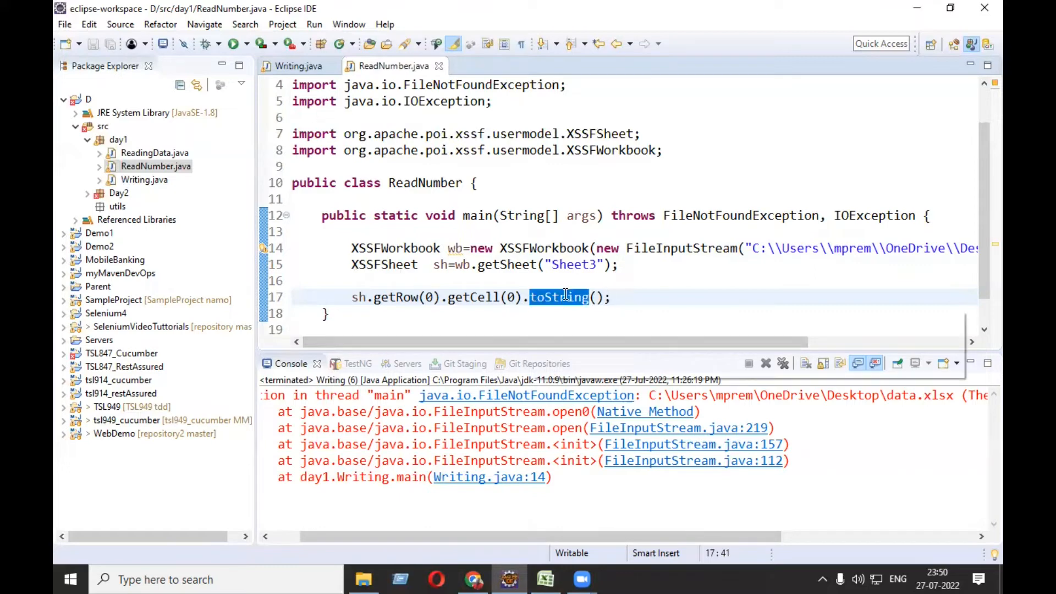
mouse_move(397, 297)
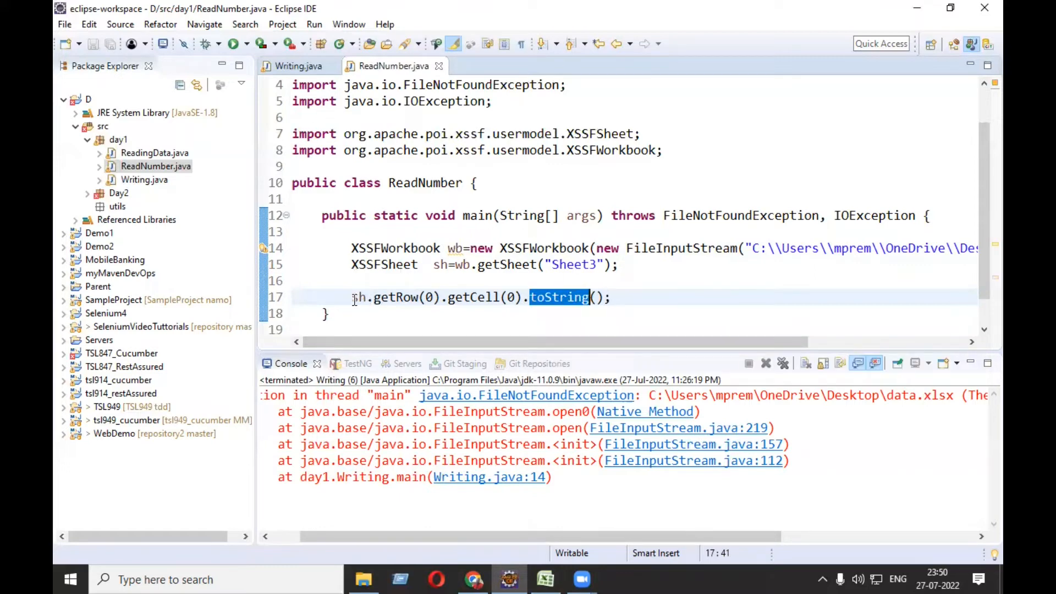
text(Str)
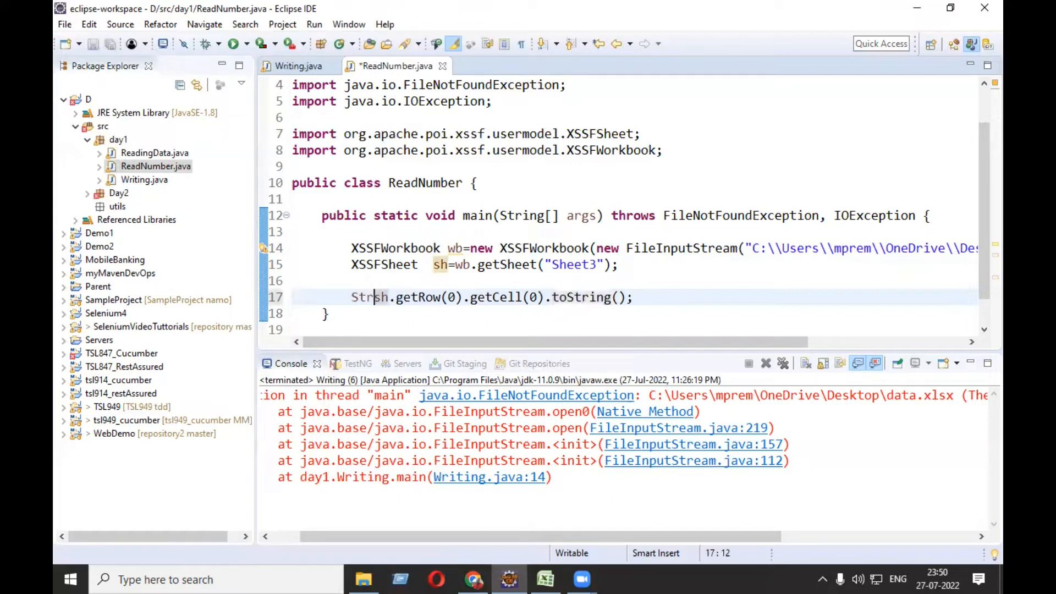
text(ing)
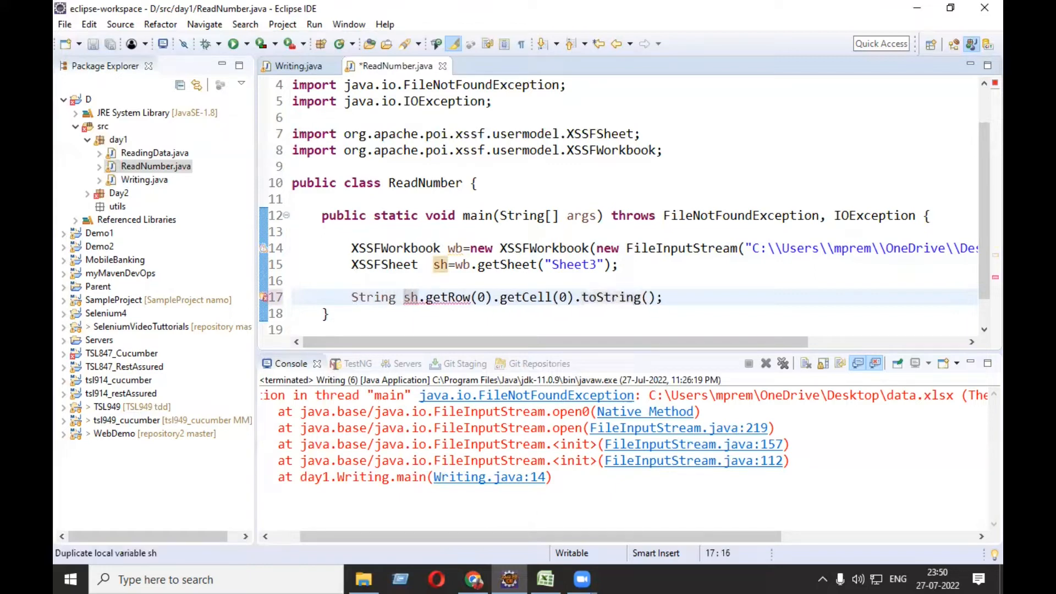
text(data)
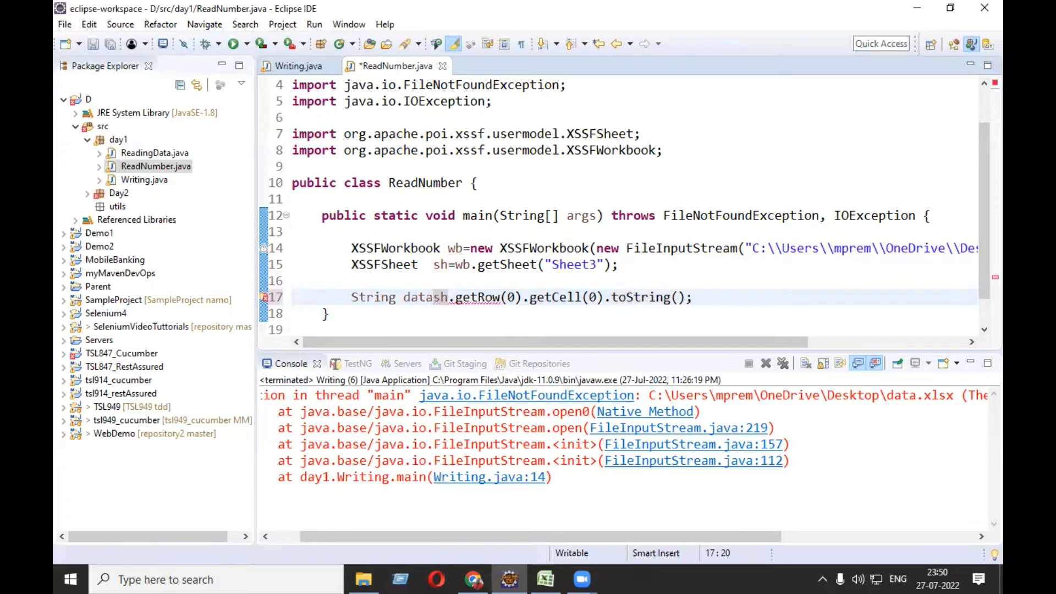
text(syso)
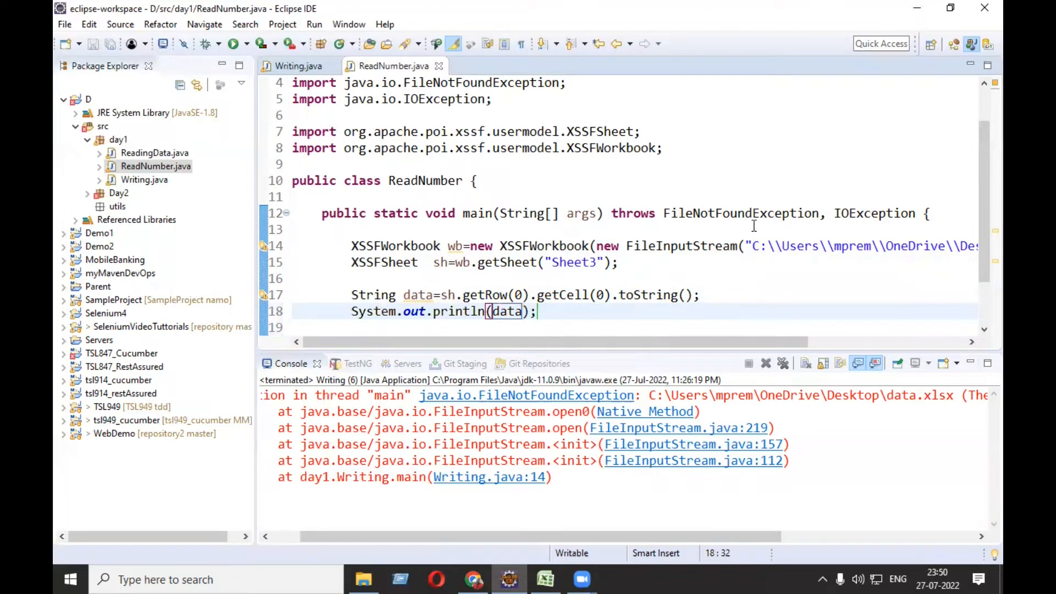
Run ReadNumber as a Java Application, printing 8.898690598E9 to the console.
right_click(505, 296)
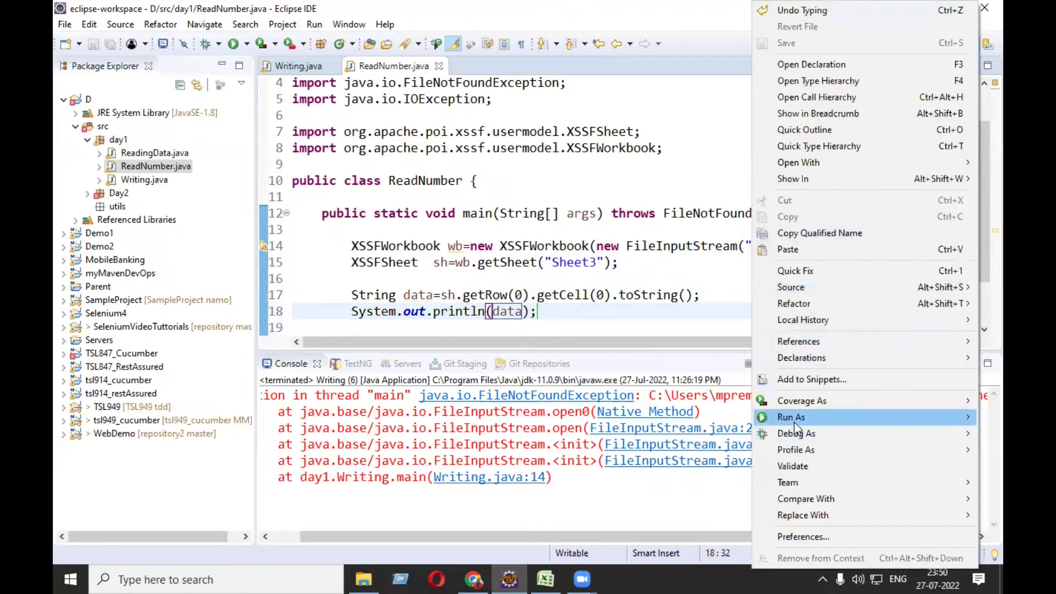
click(791, 416)
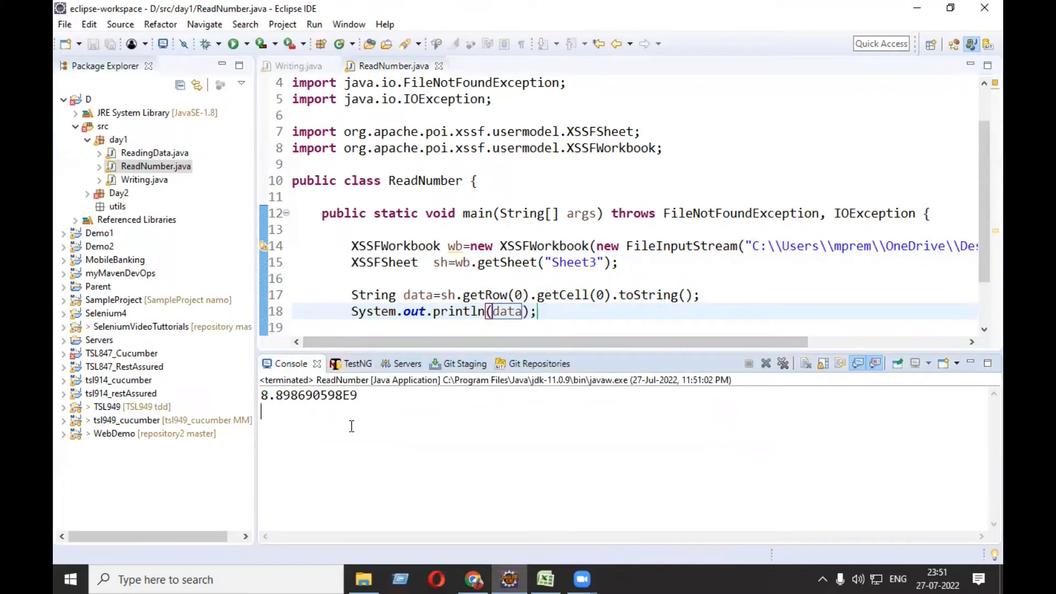
mouse_move(356, 412)
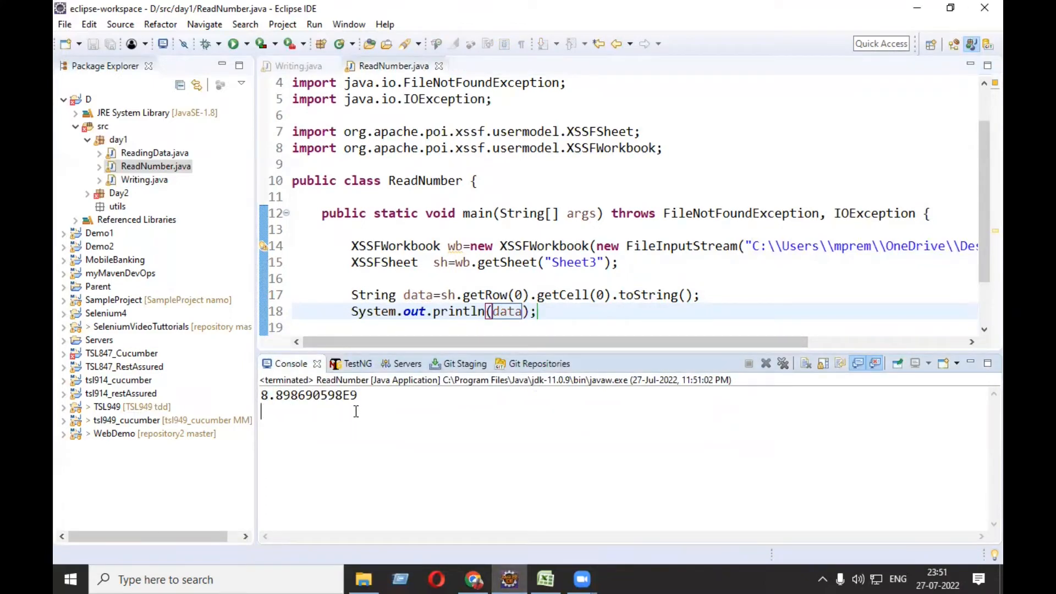
click(544, 579)
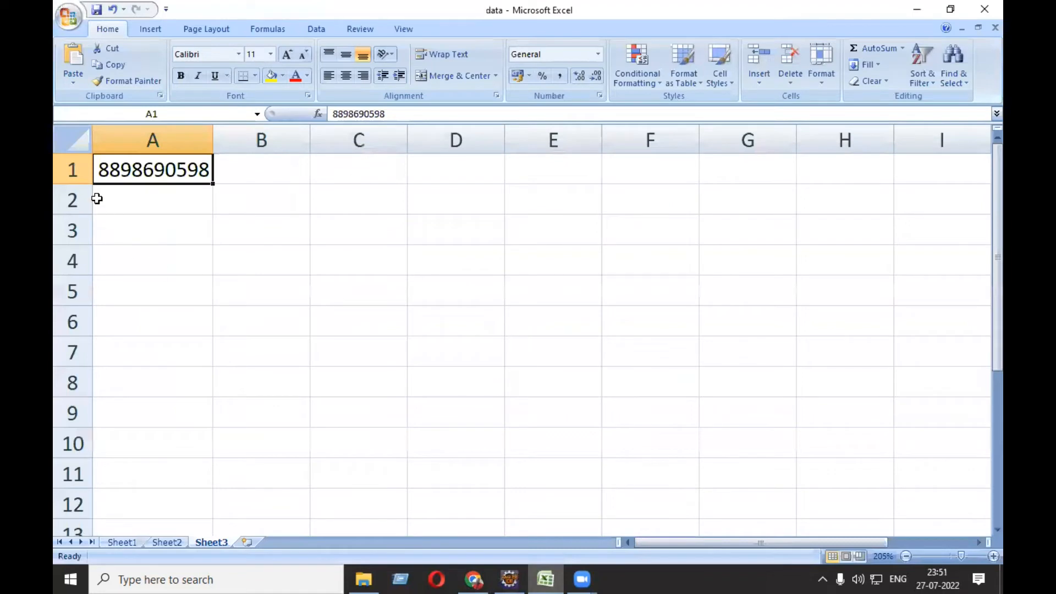
mouse_move(152, 187)
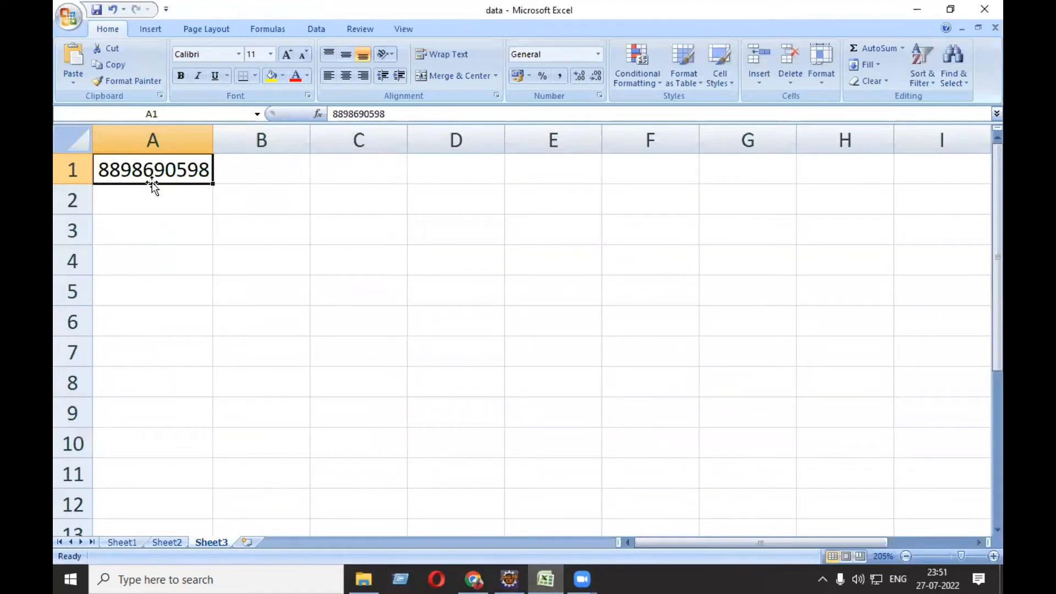
mouse_move(917, 9)
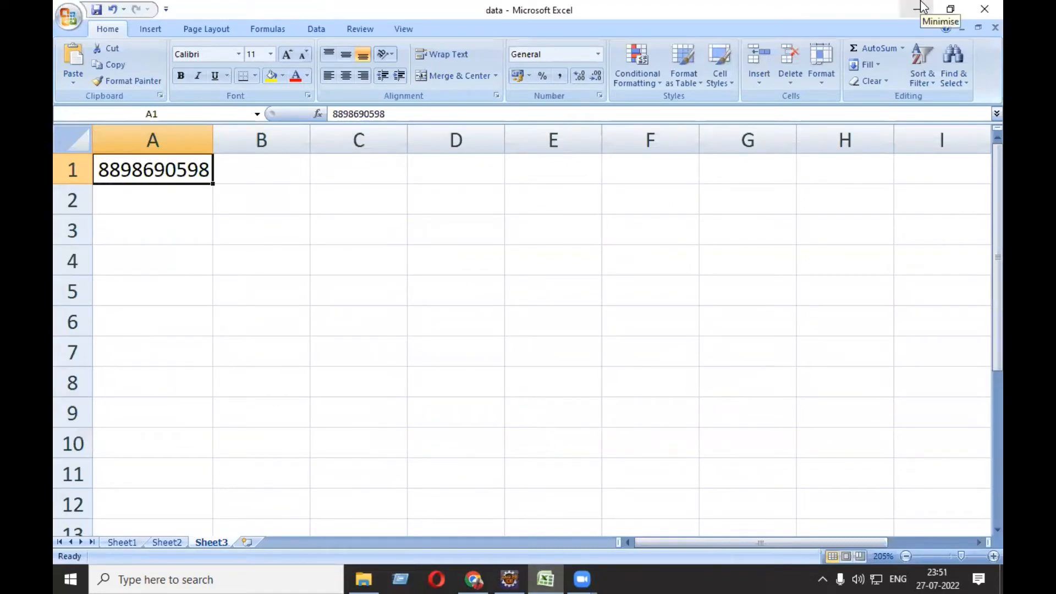
mouse_move(193, 193)
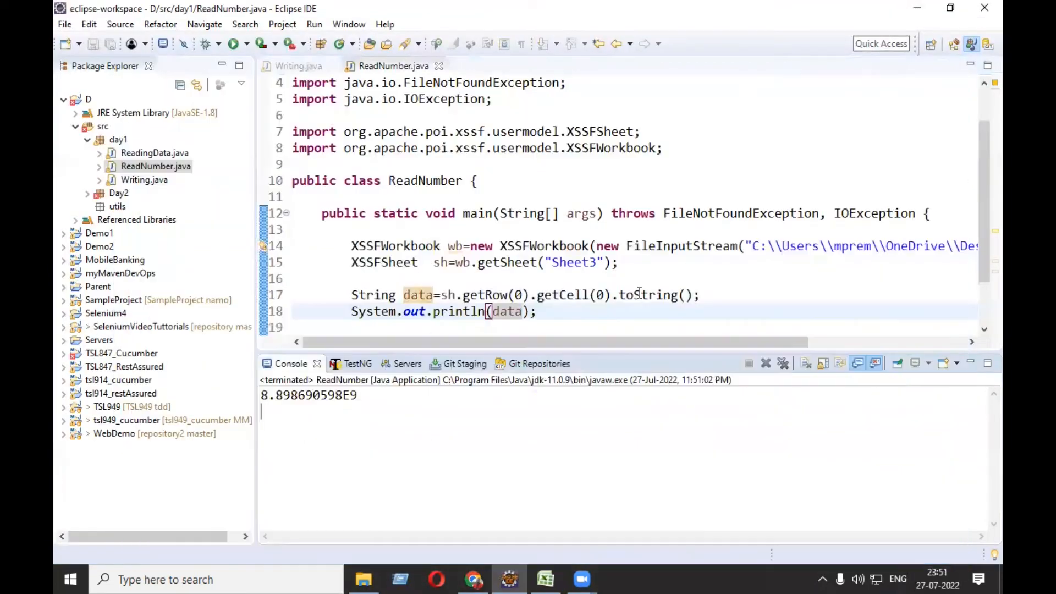
Declare DataFormatter df = new DataFormatter() below the Sheet3 line, importing DataFormatter via content assist.
scroll(down, 3)
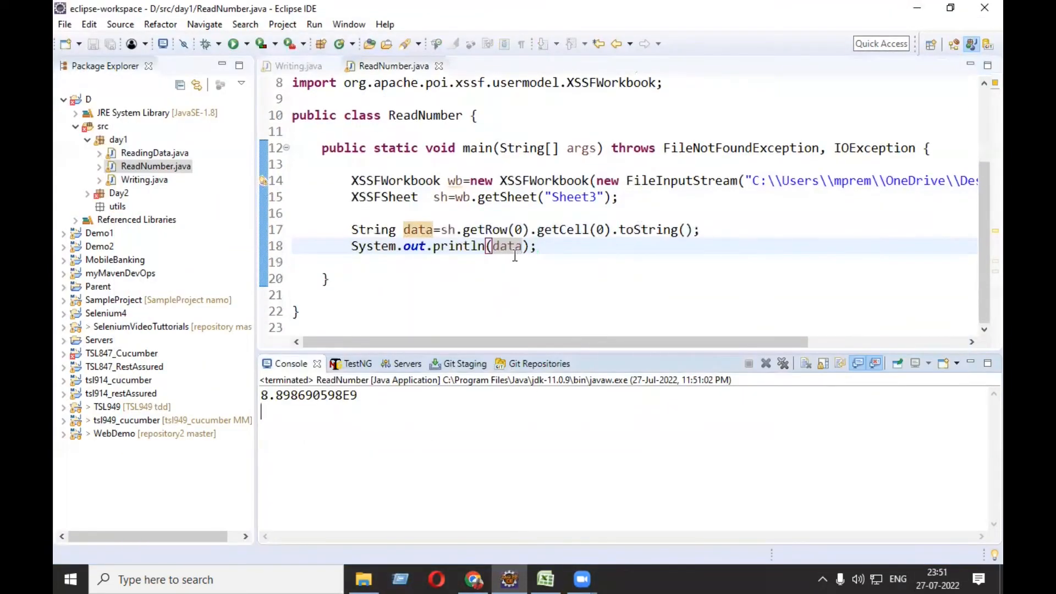
click(422, 213)
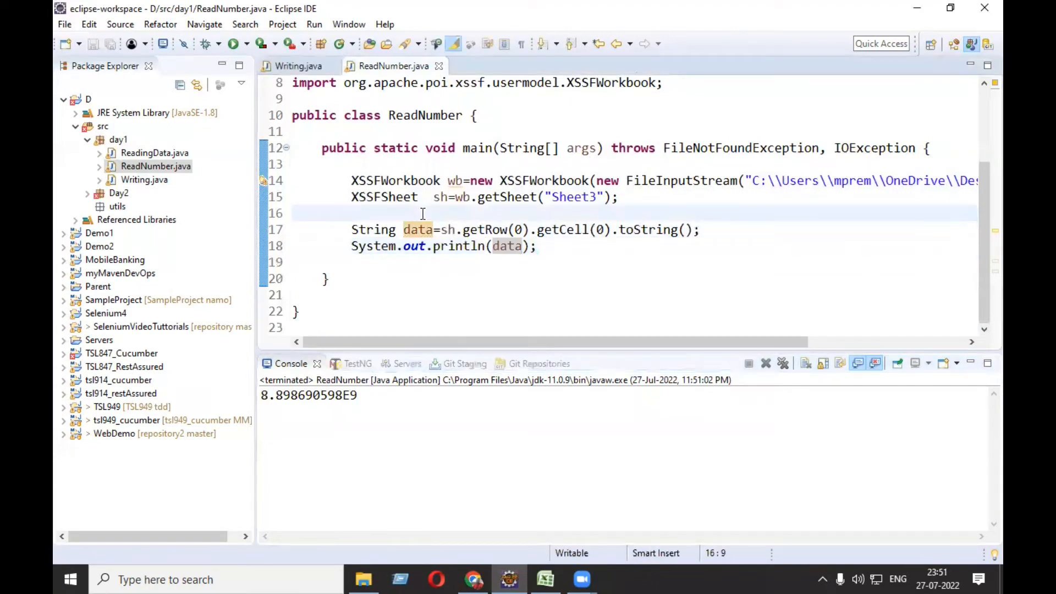
text(Da)
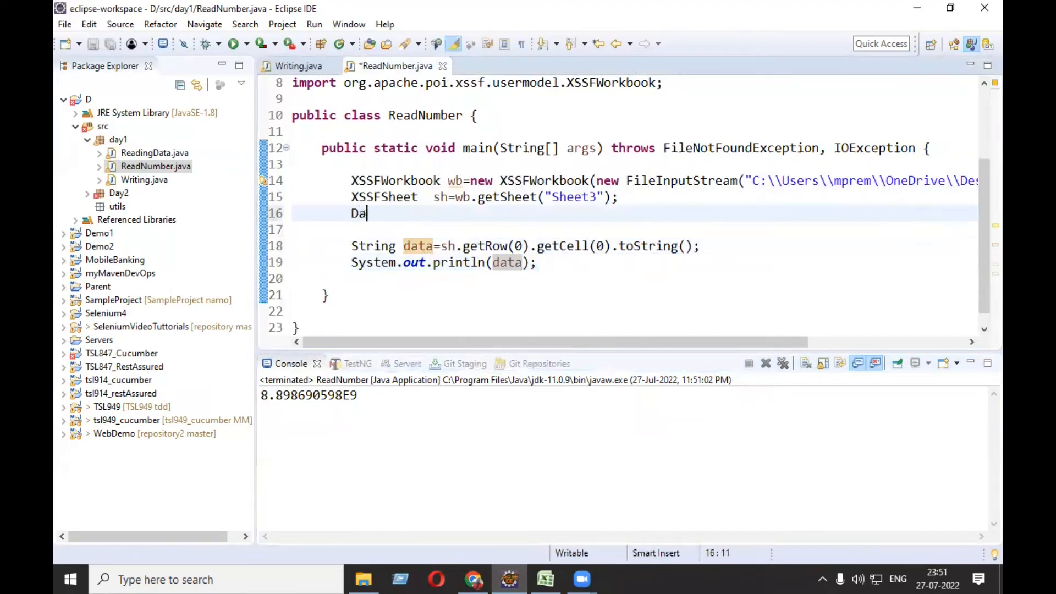
text(ta)
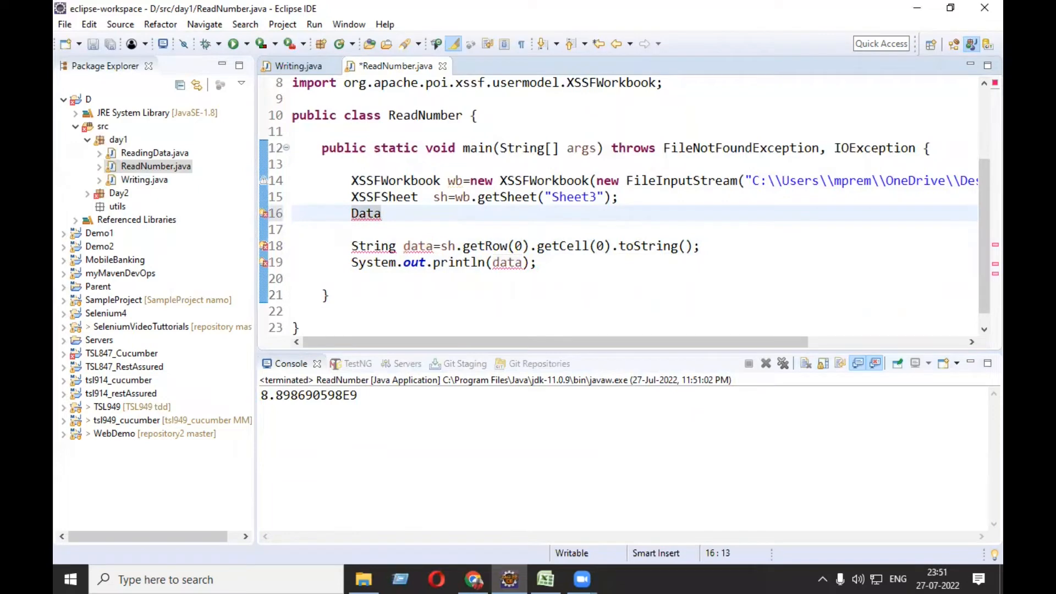
key(ctrl+space)
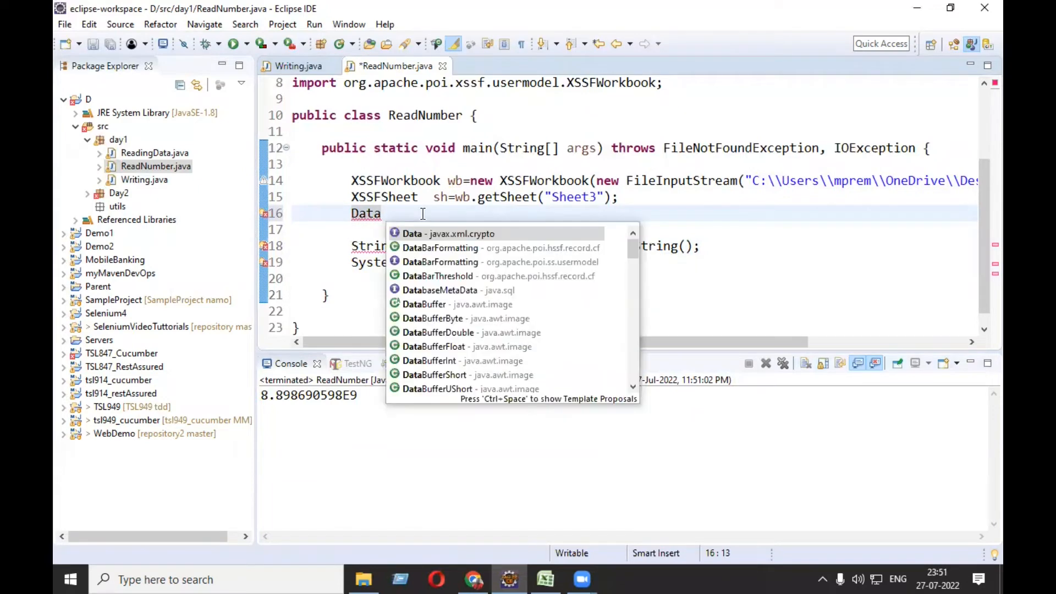
text(Formatter df)
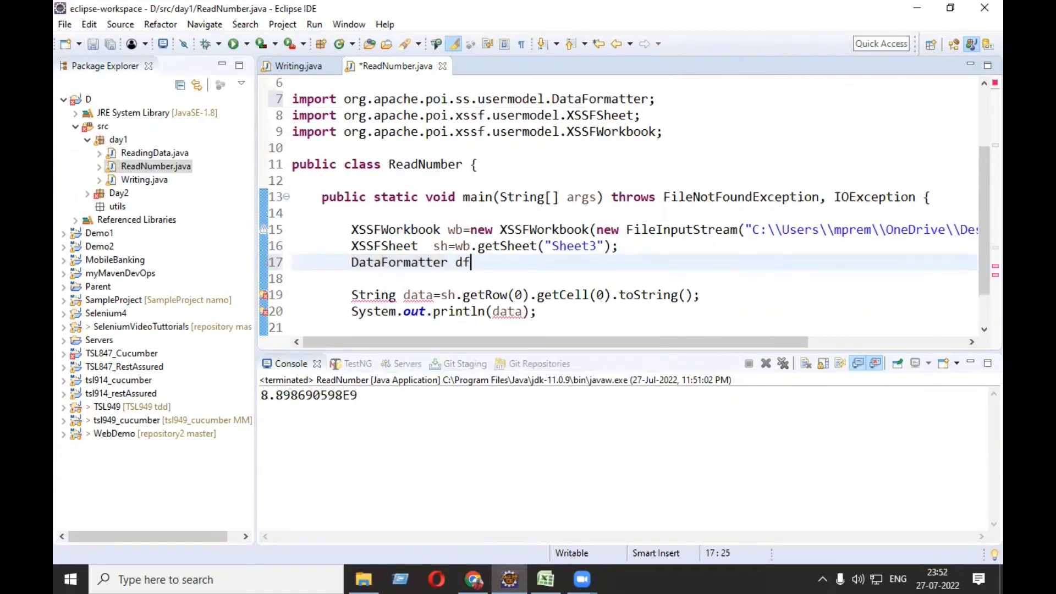
text(=new D)
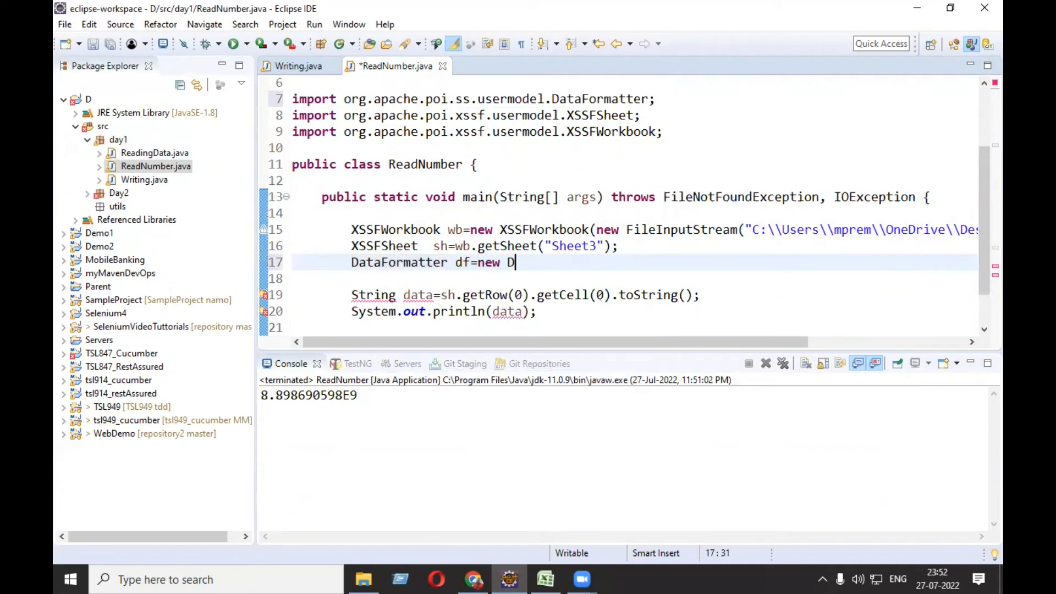
text(ataFormatter();)
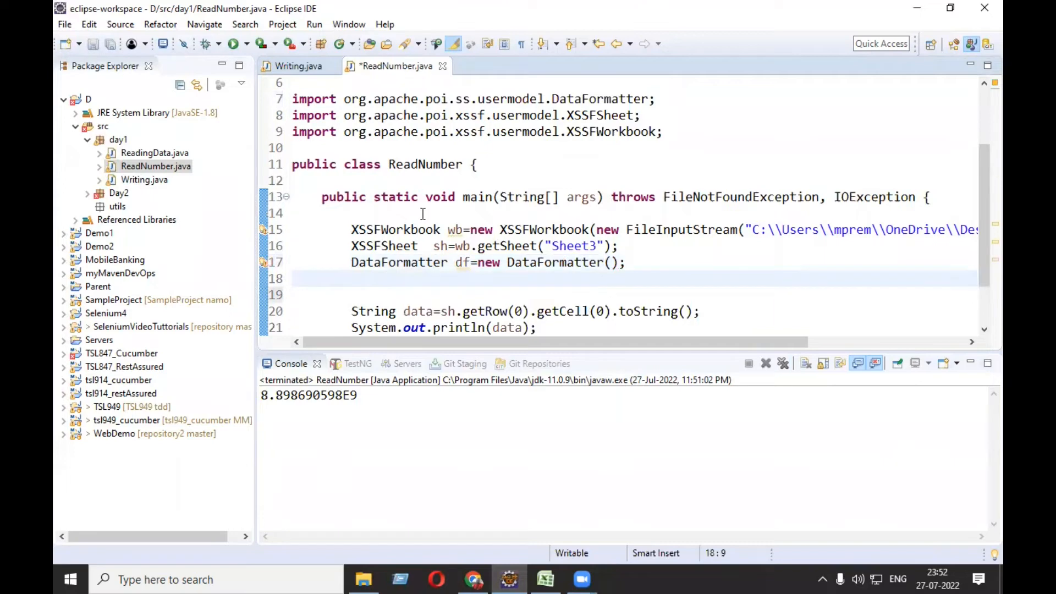
Comment out the old String data toString and println lines.
scroll(down, 3)
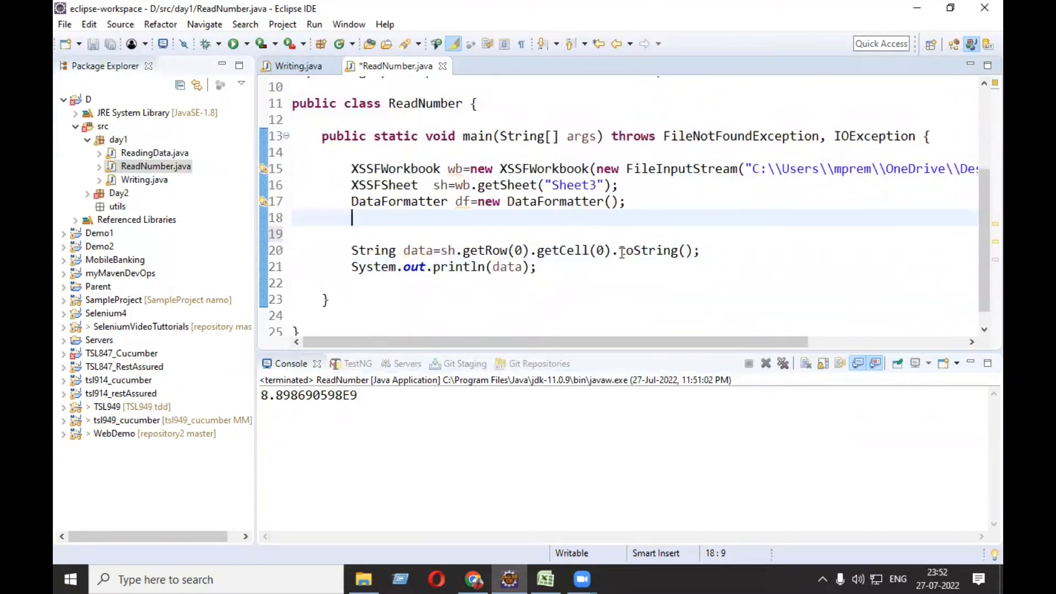
double_click(649, 250)
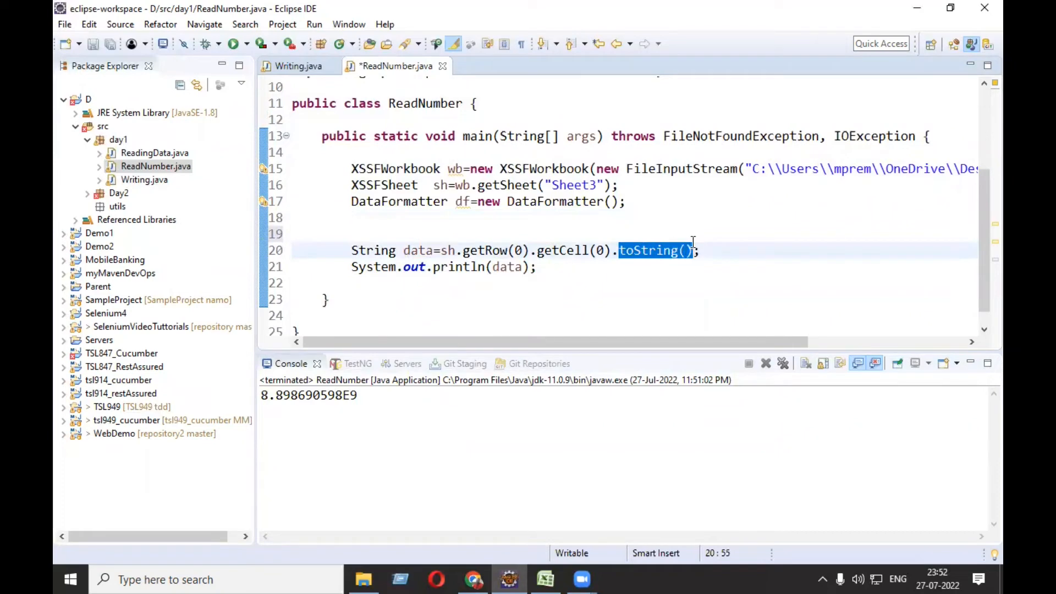
click(351, 250)
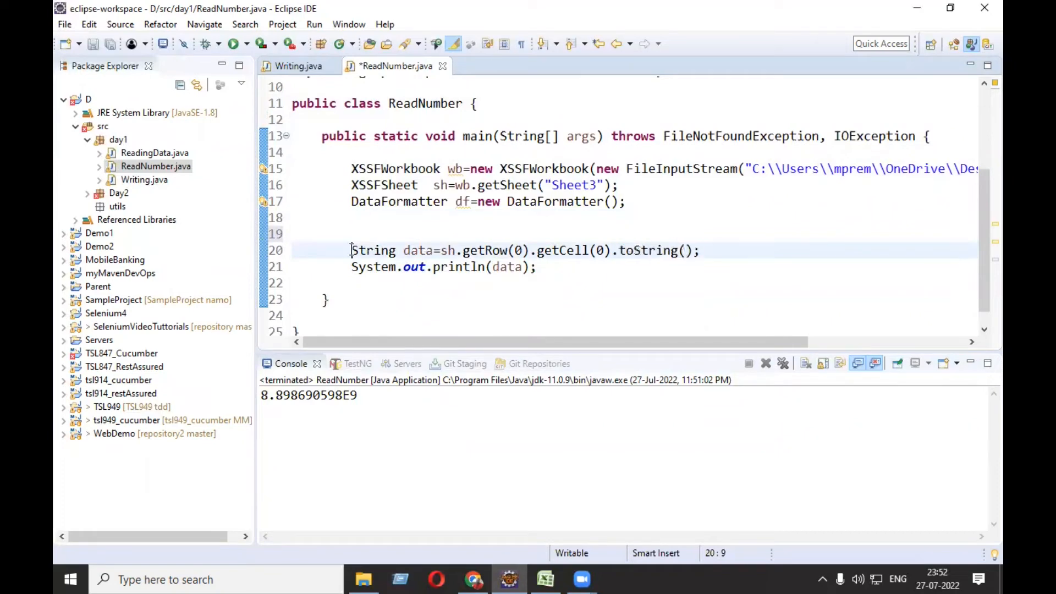
key(ctrl+/)
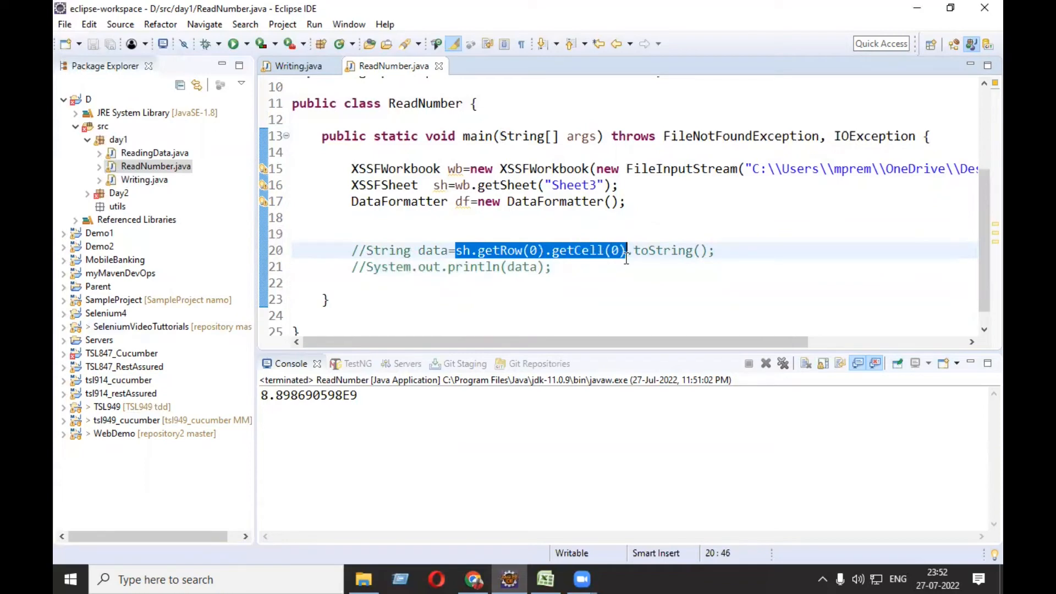
Add XSSFCell cellData = sh.getRow(0).getCell(0); and save ReadNumber.java.
text(sh.getRow(0).getCell(0))
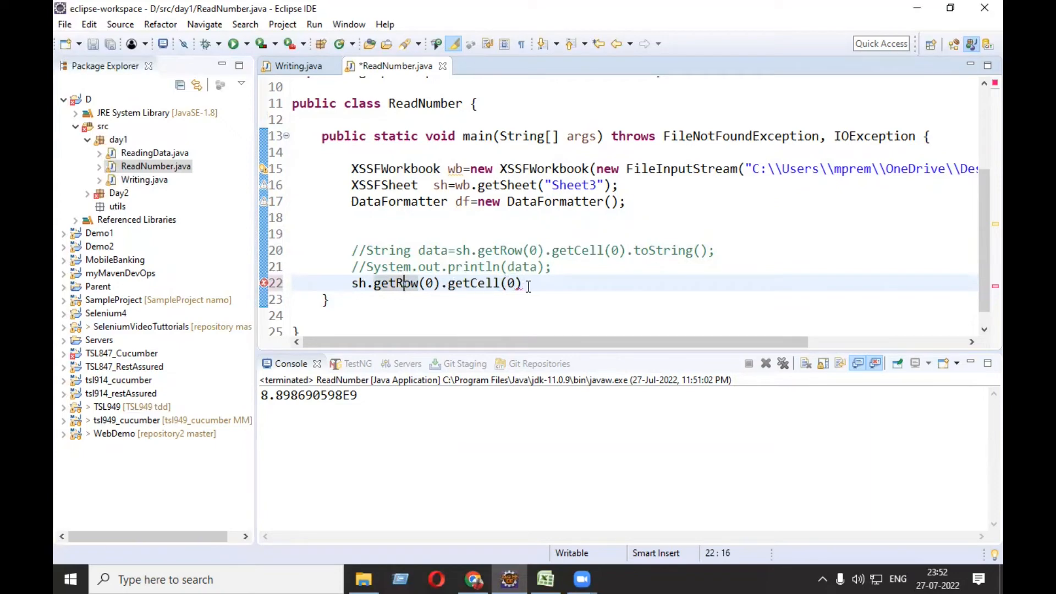
text(;)
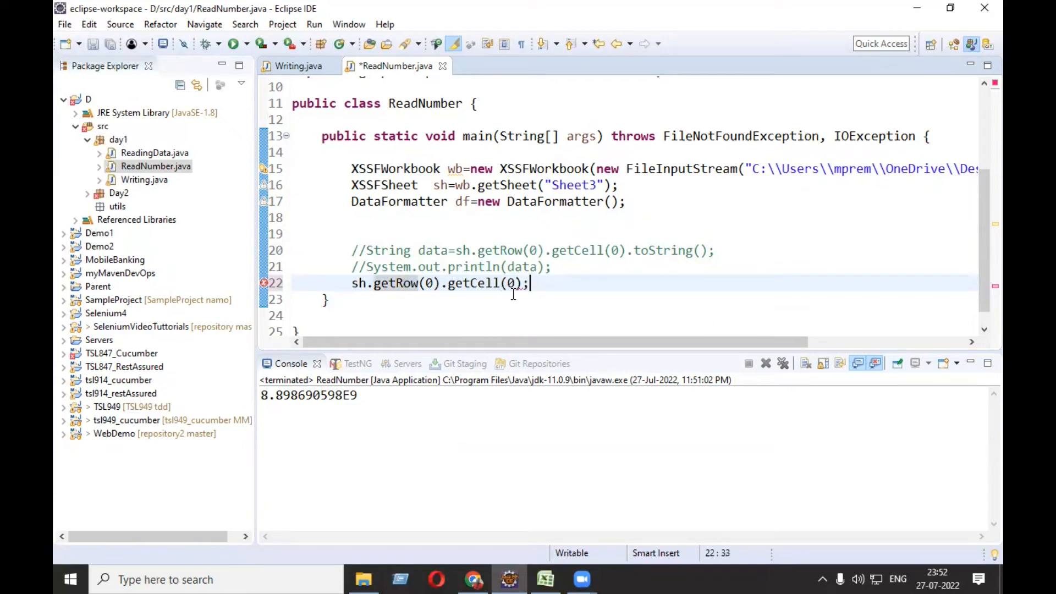
key(ctrl+s)
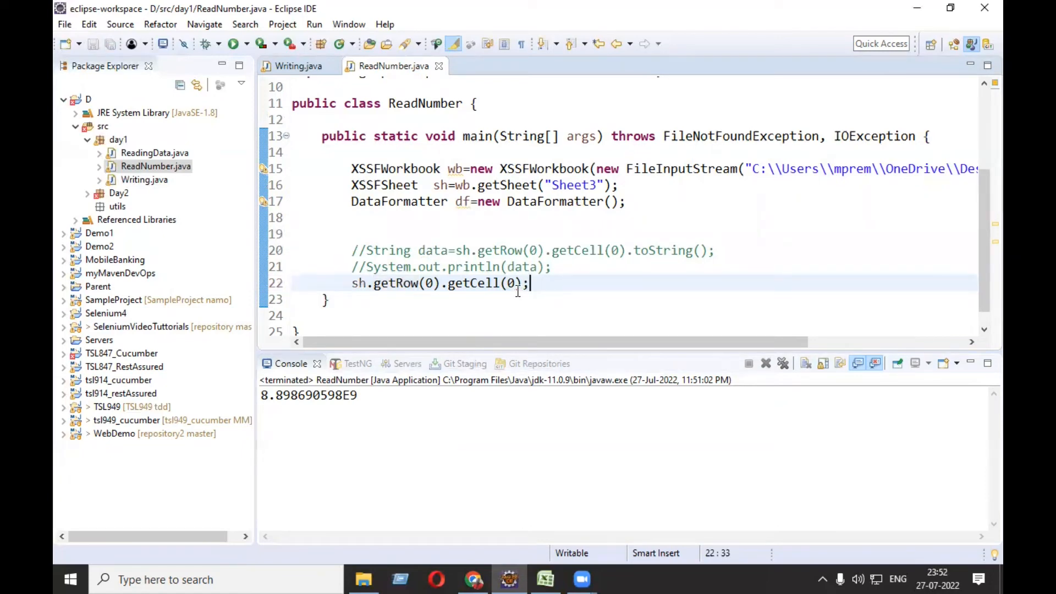
mouse_move(479, 282)
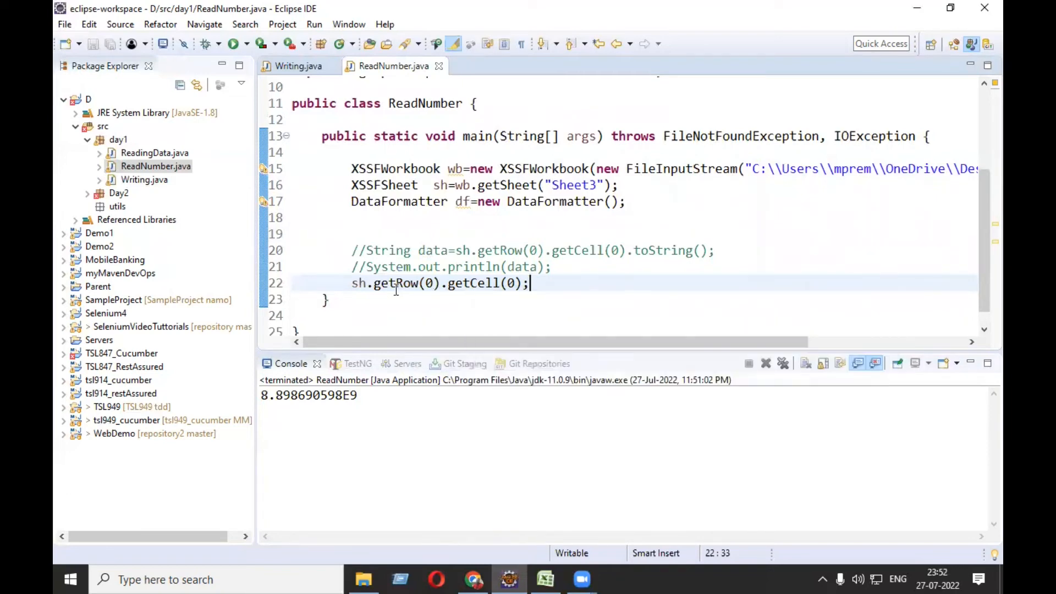
text(XSSFCell)
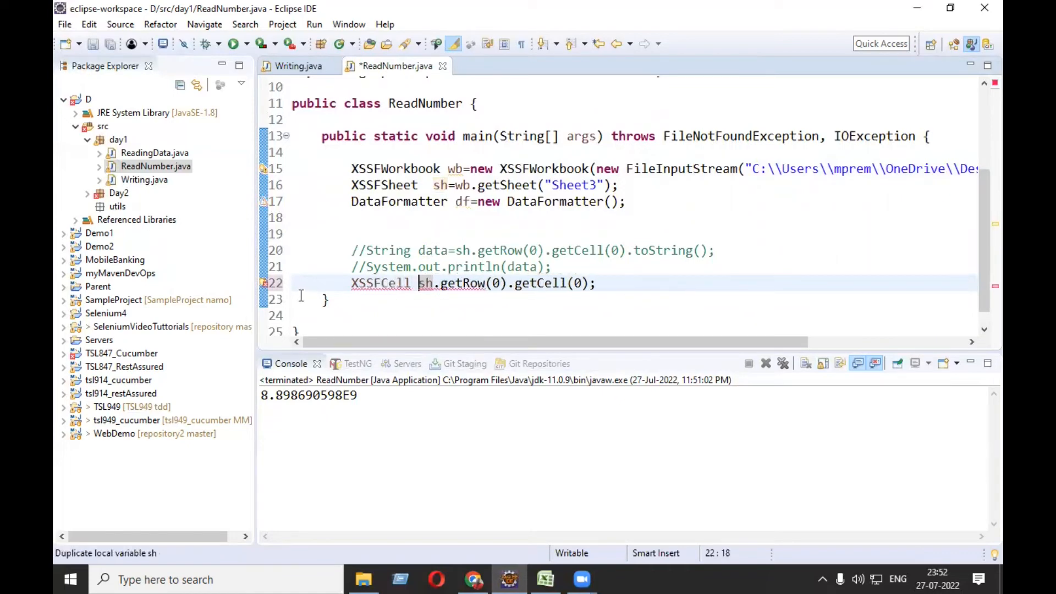
text(cellData=)
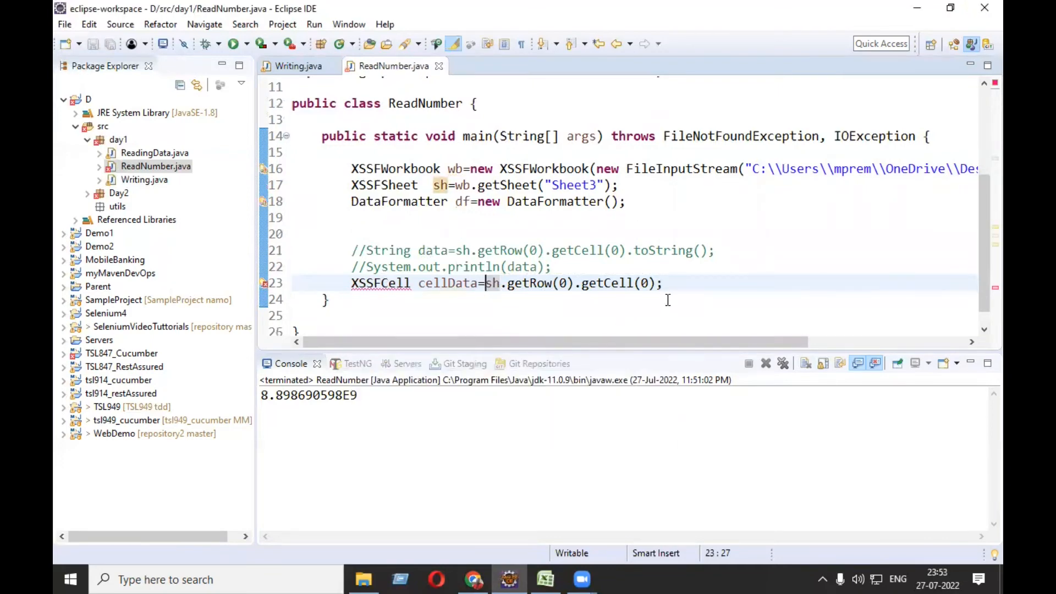
key(enter)
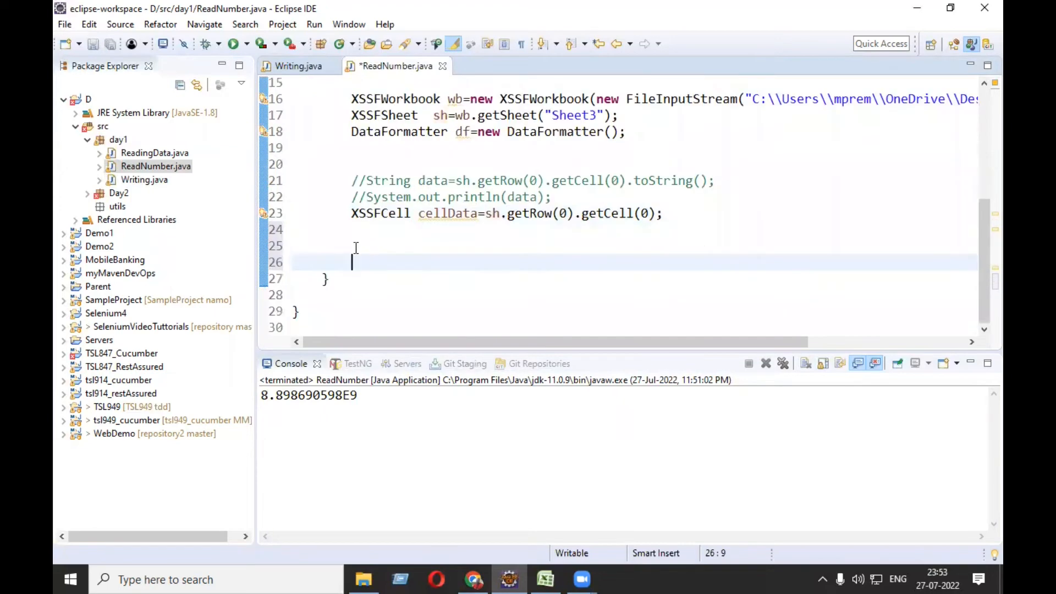
Assign df.formatCellValue(cellData) to String data and print it with System.out.println(data).
text(df.)
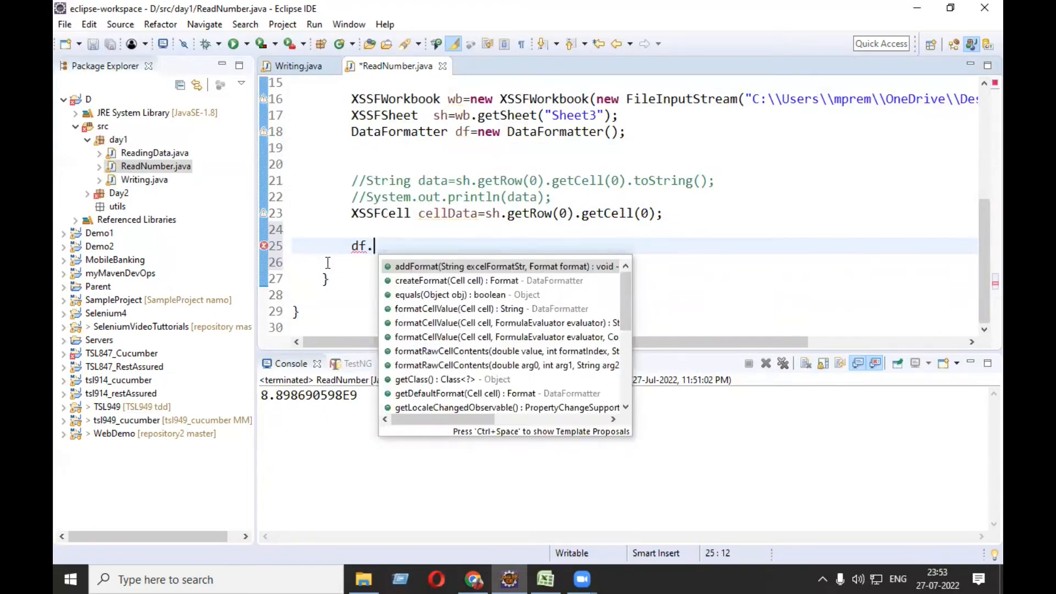
text(for)
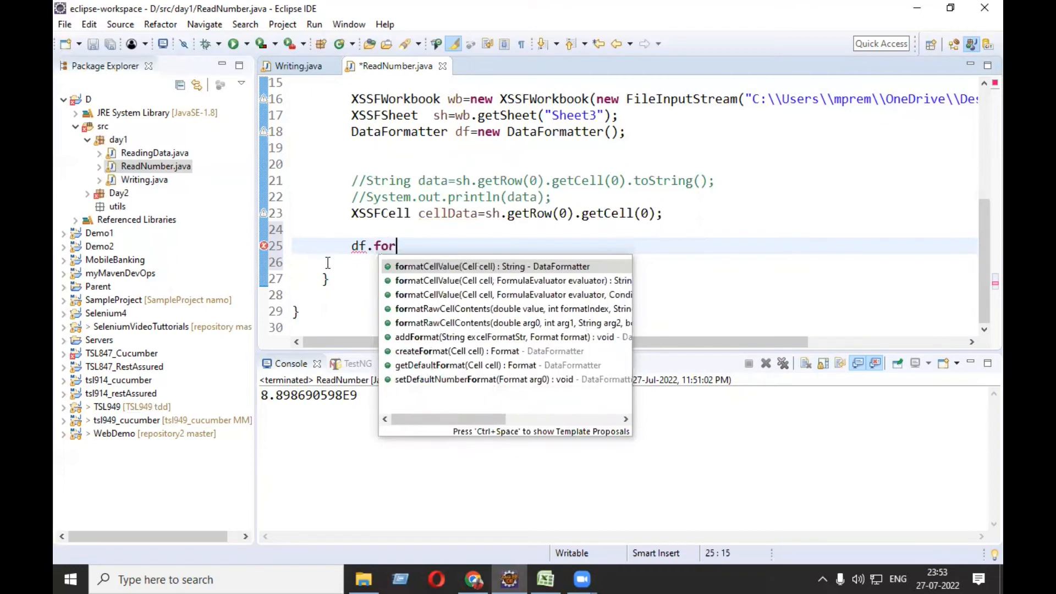
click(492, 266)
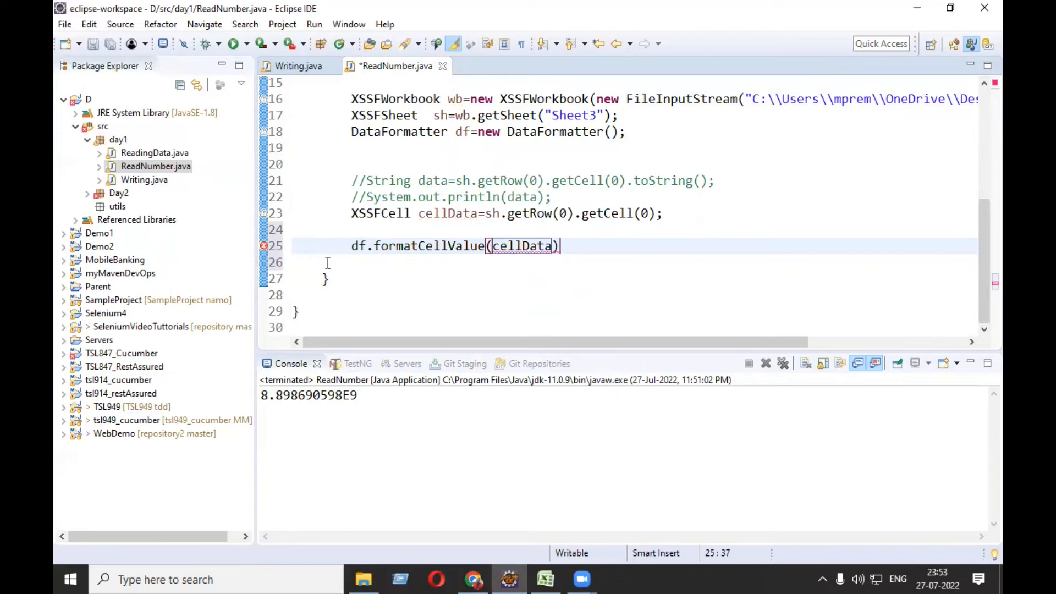
key(ctrl+s)
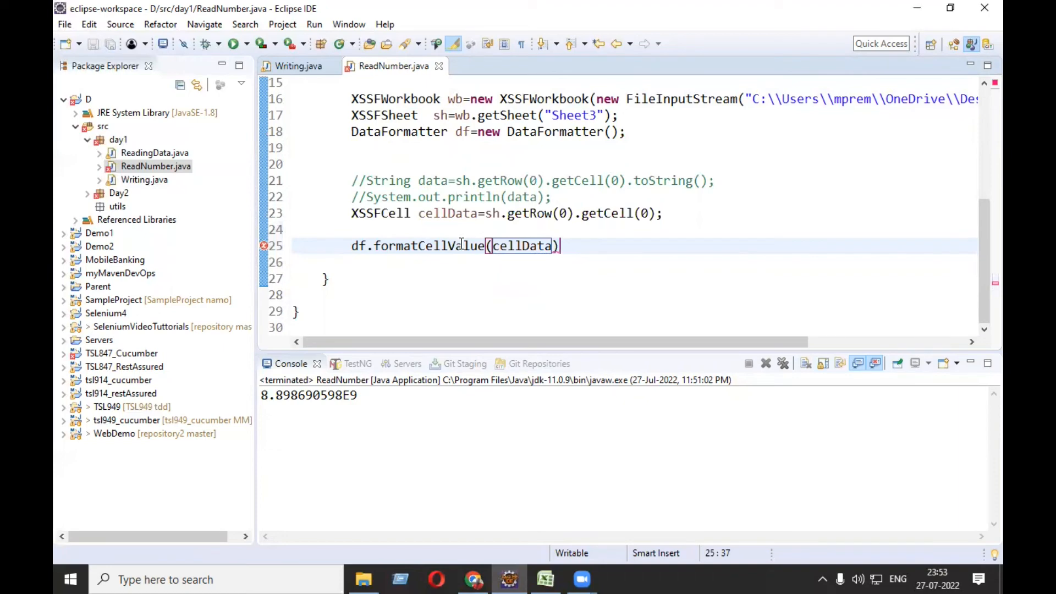
text(;)
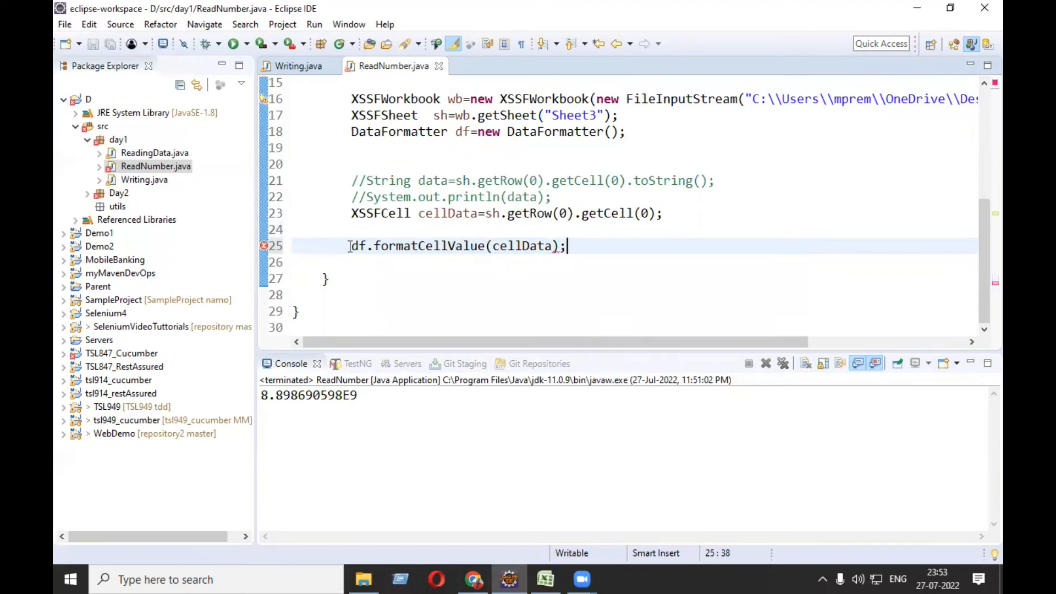
text(Strin)
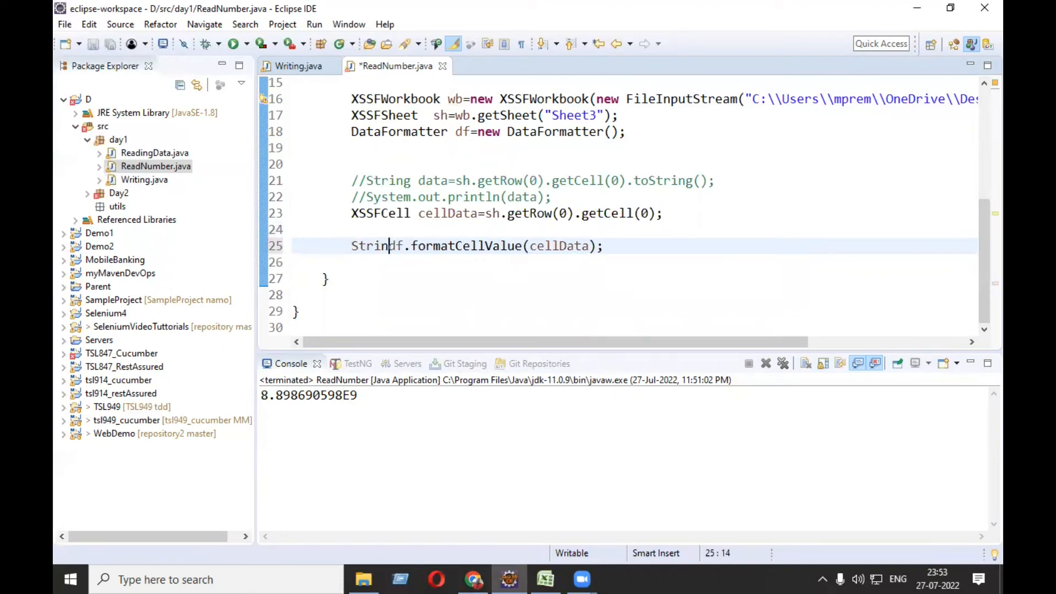
text(data=)
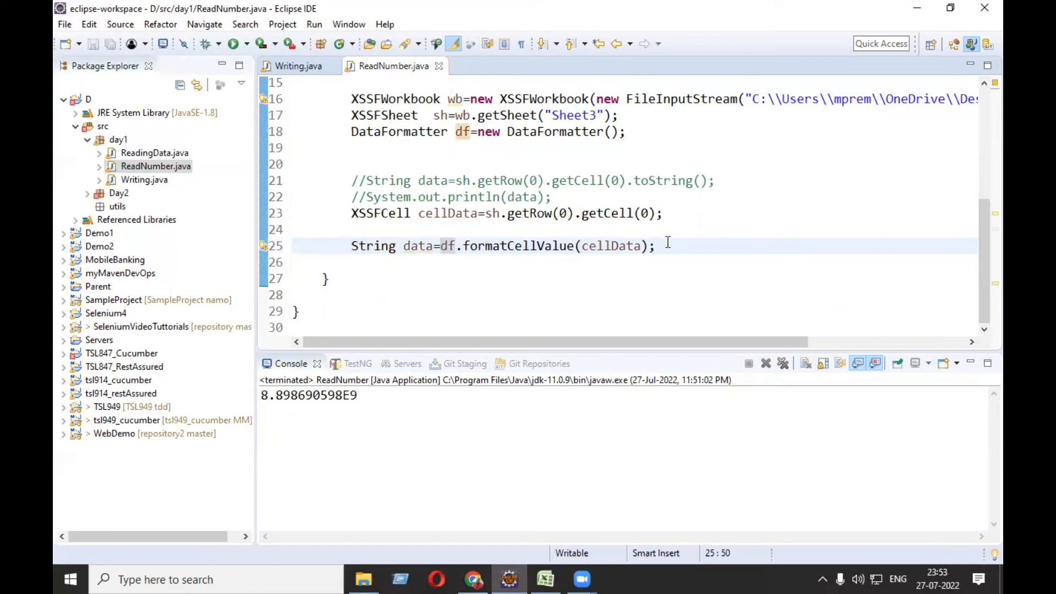
text(System.out.println(data);)
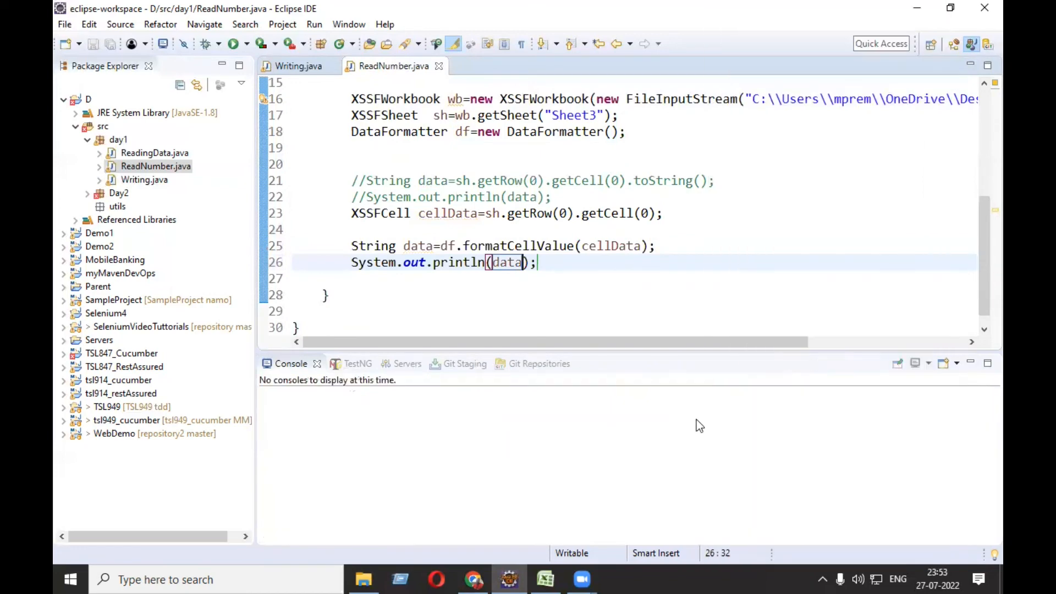
click(232, 42)
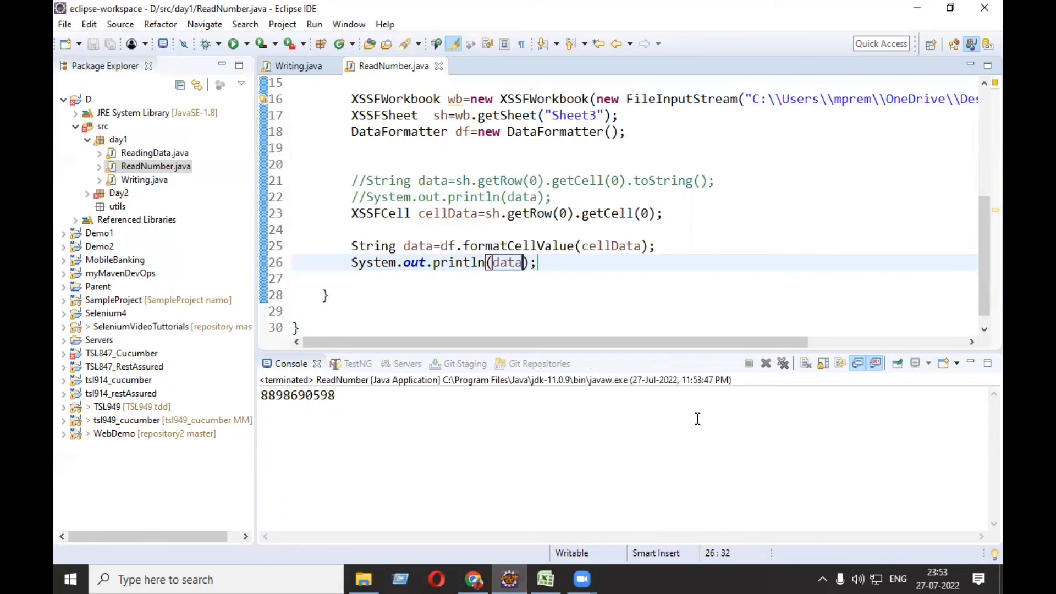
double_click(662, 180)
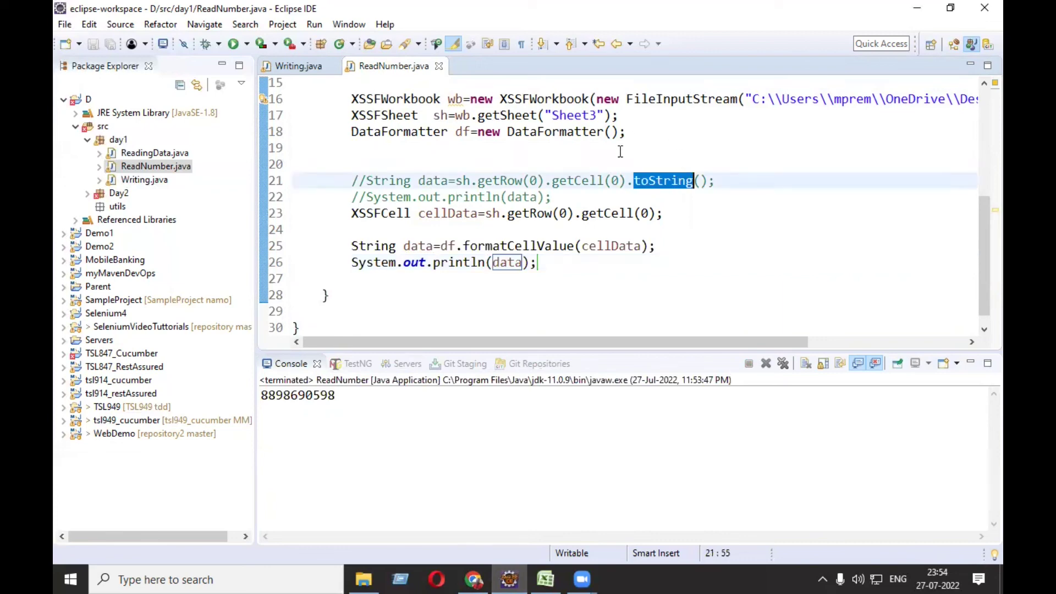
click(483, 213)
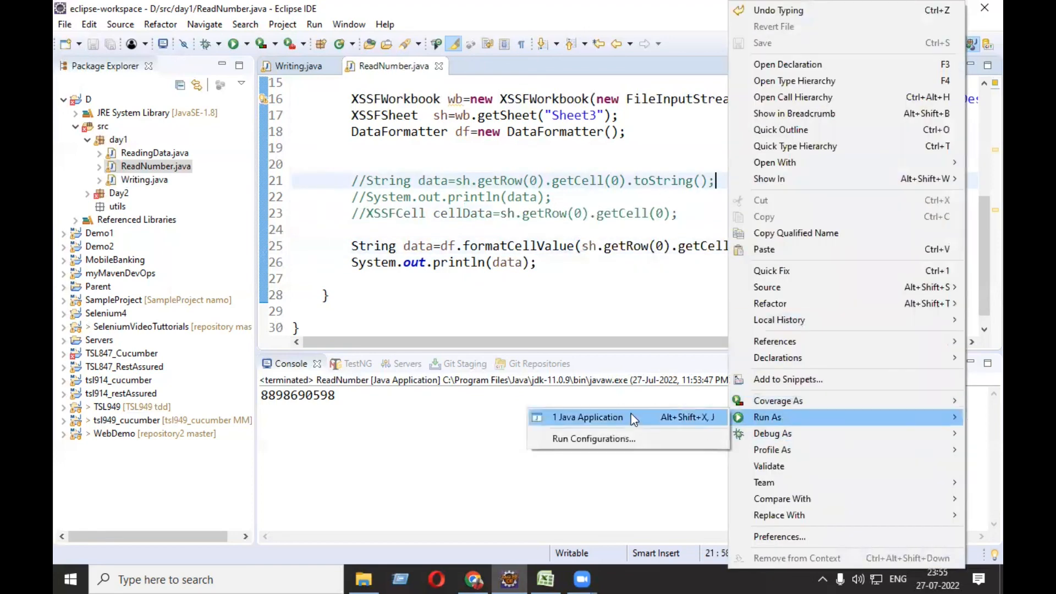
click(587, 417)
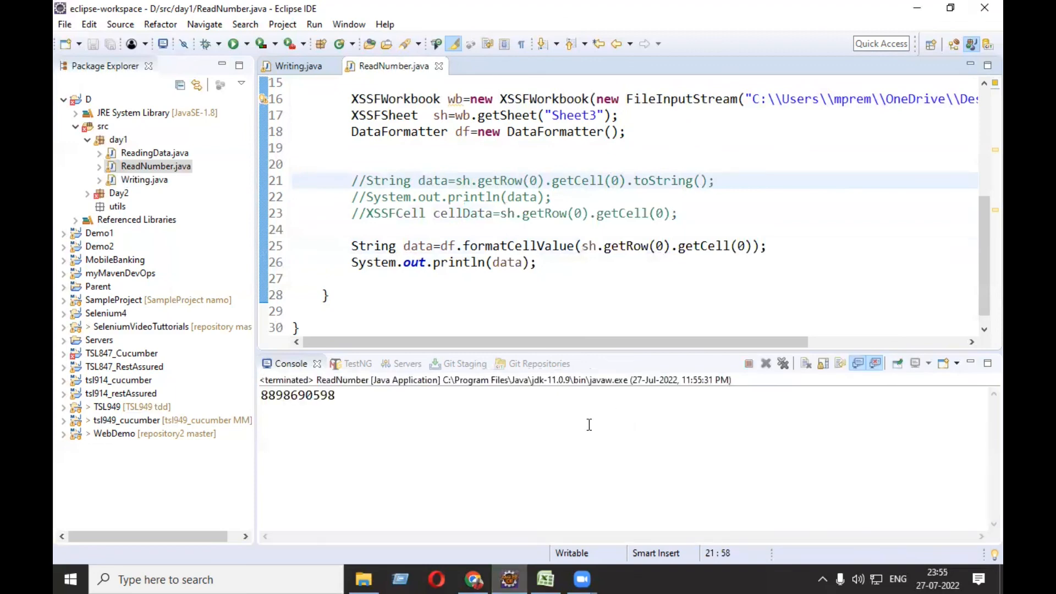
mouse_move(519, 436)
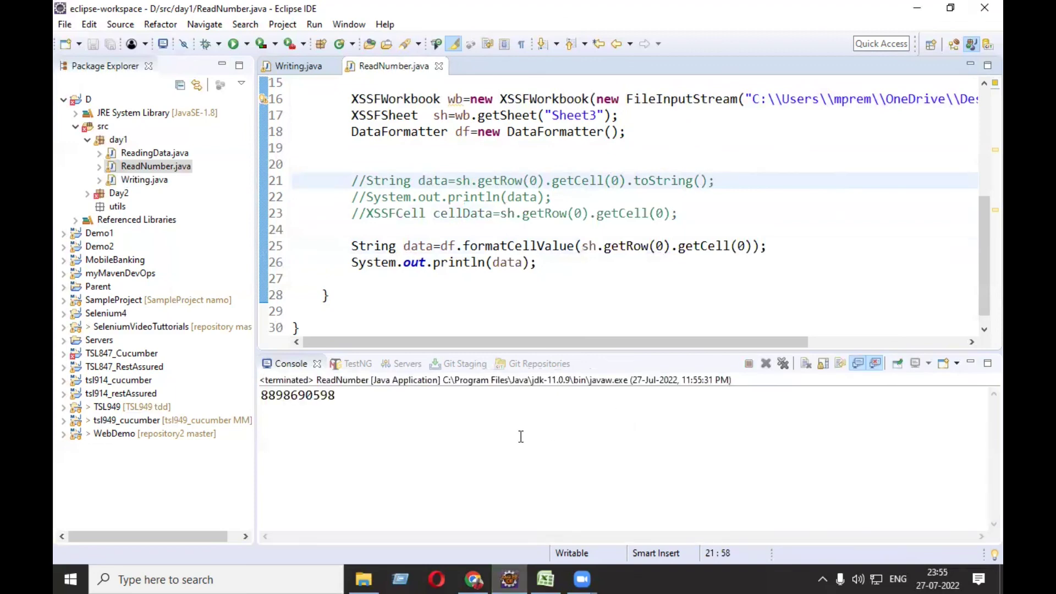